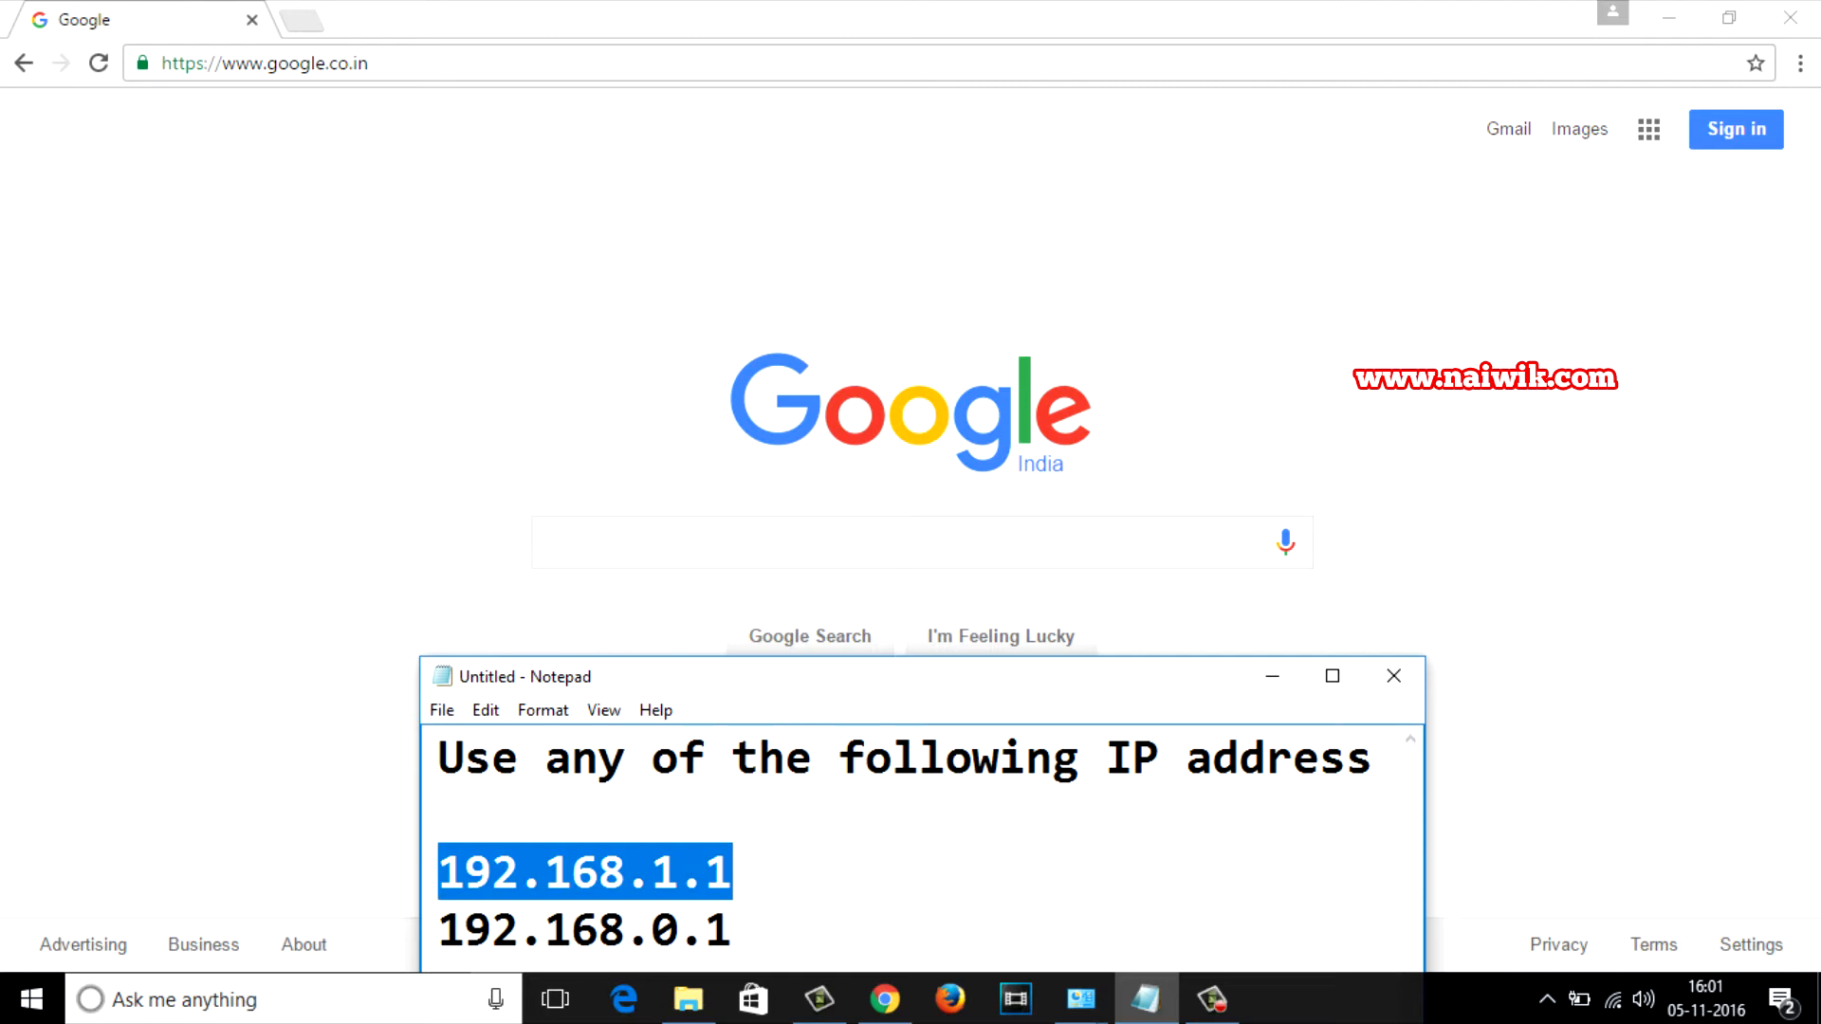
# Step: Select the 192.168.1.1 address in the Notepad note and bring Chrome forward
pyautogui.moveTo(439, 870); pyautogui.dragTo(731, 929)
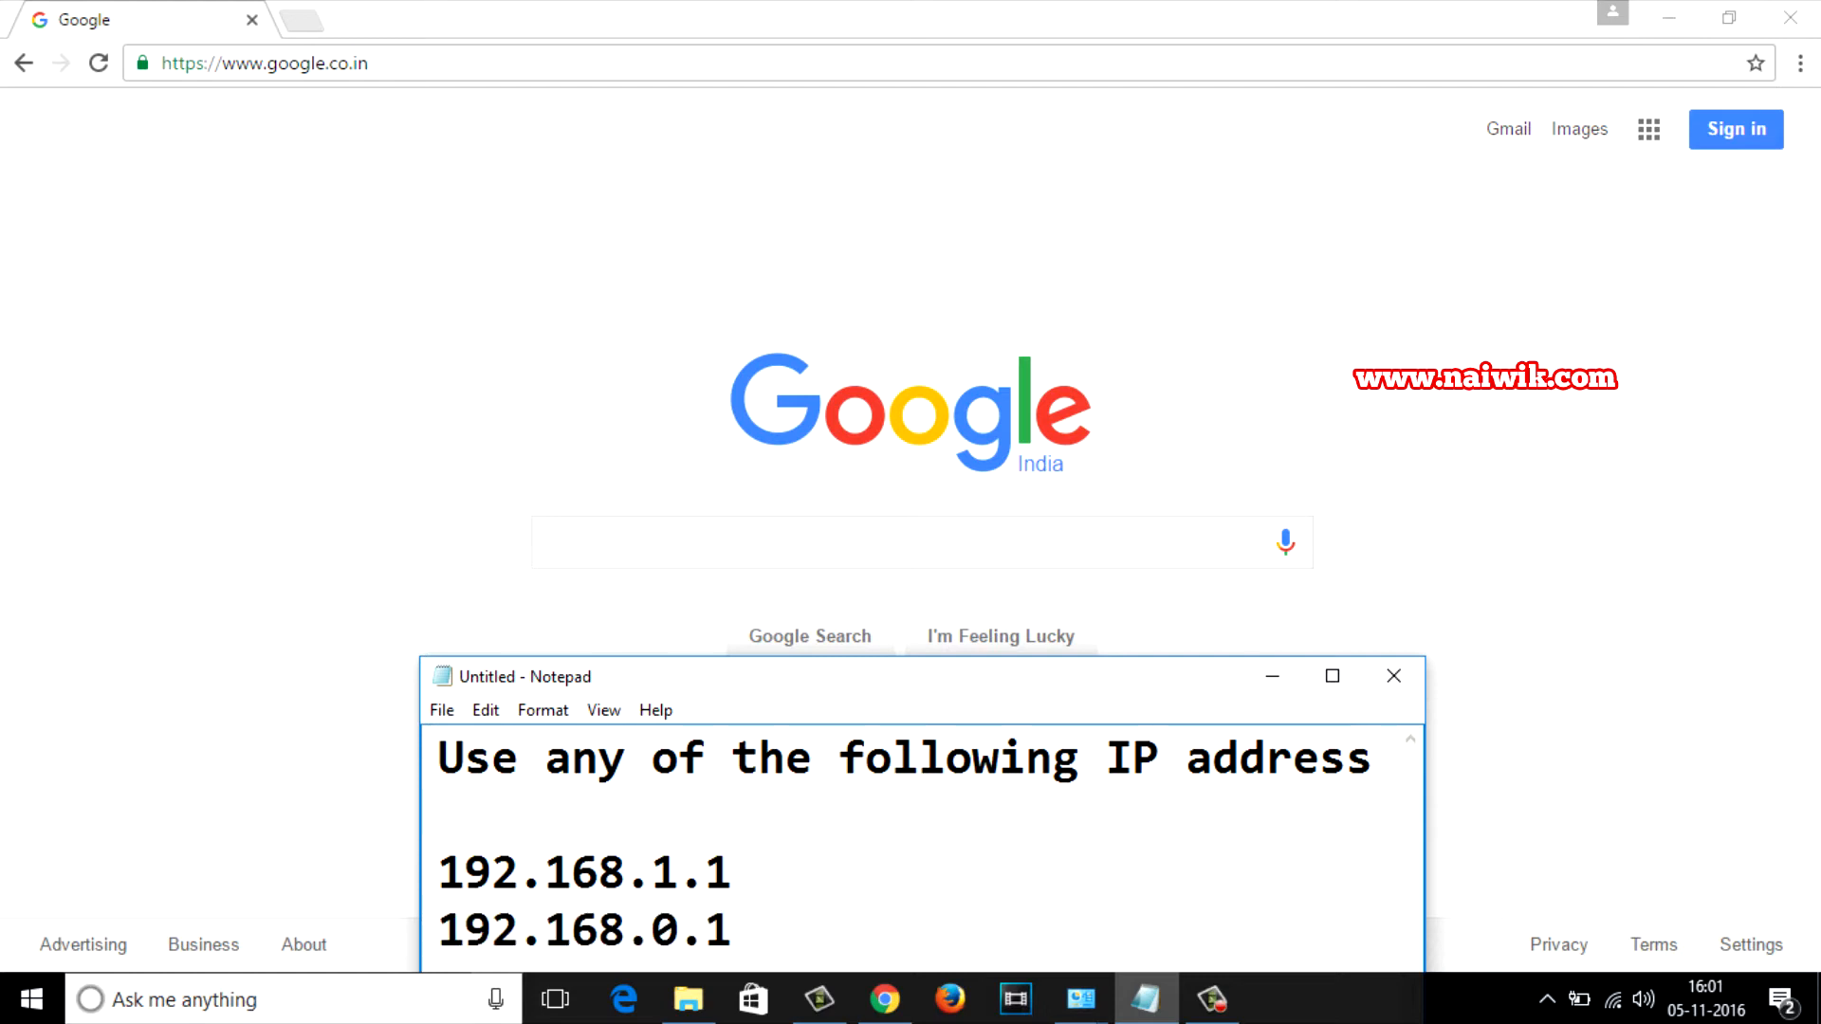
pyautogui.click(732, 871)
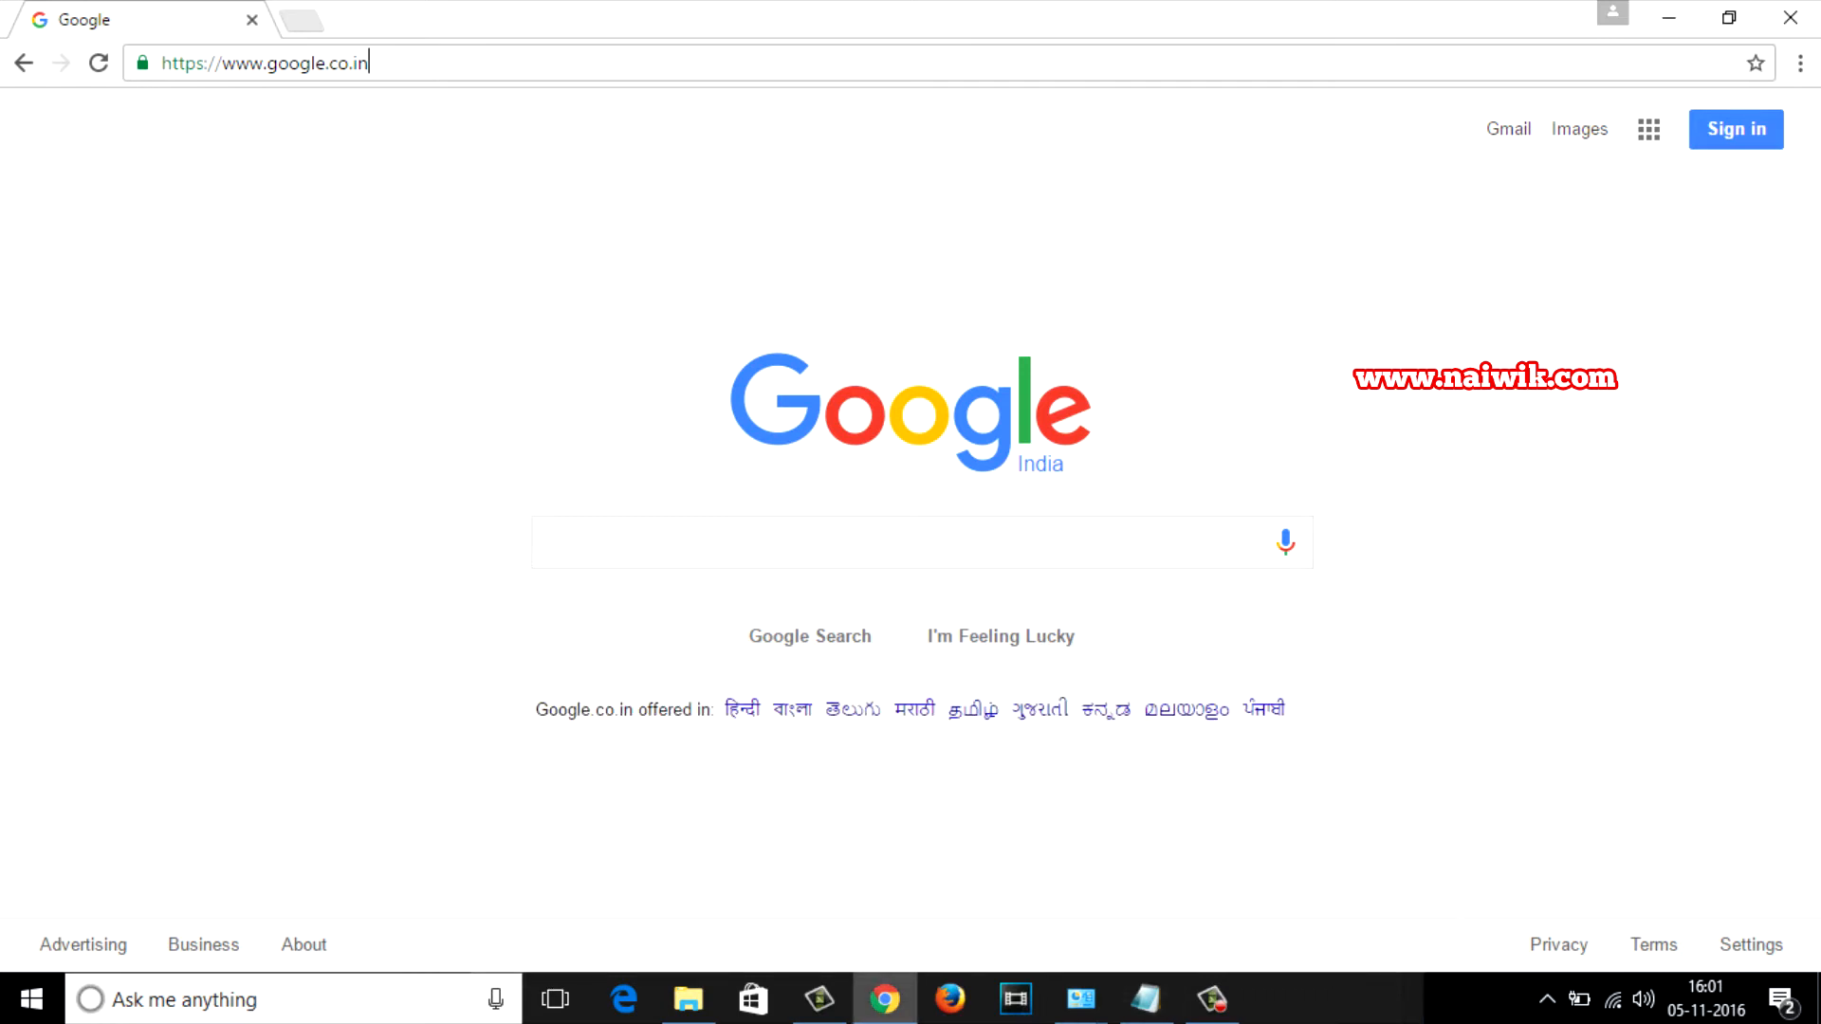
# Step: Log into the router at 192.168.1.1 as admin with its password
pyautogui.write('192.168.1.1')
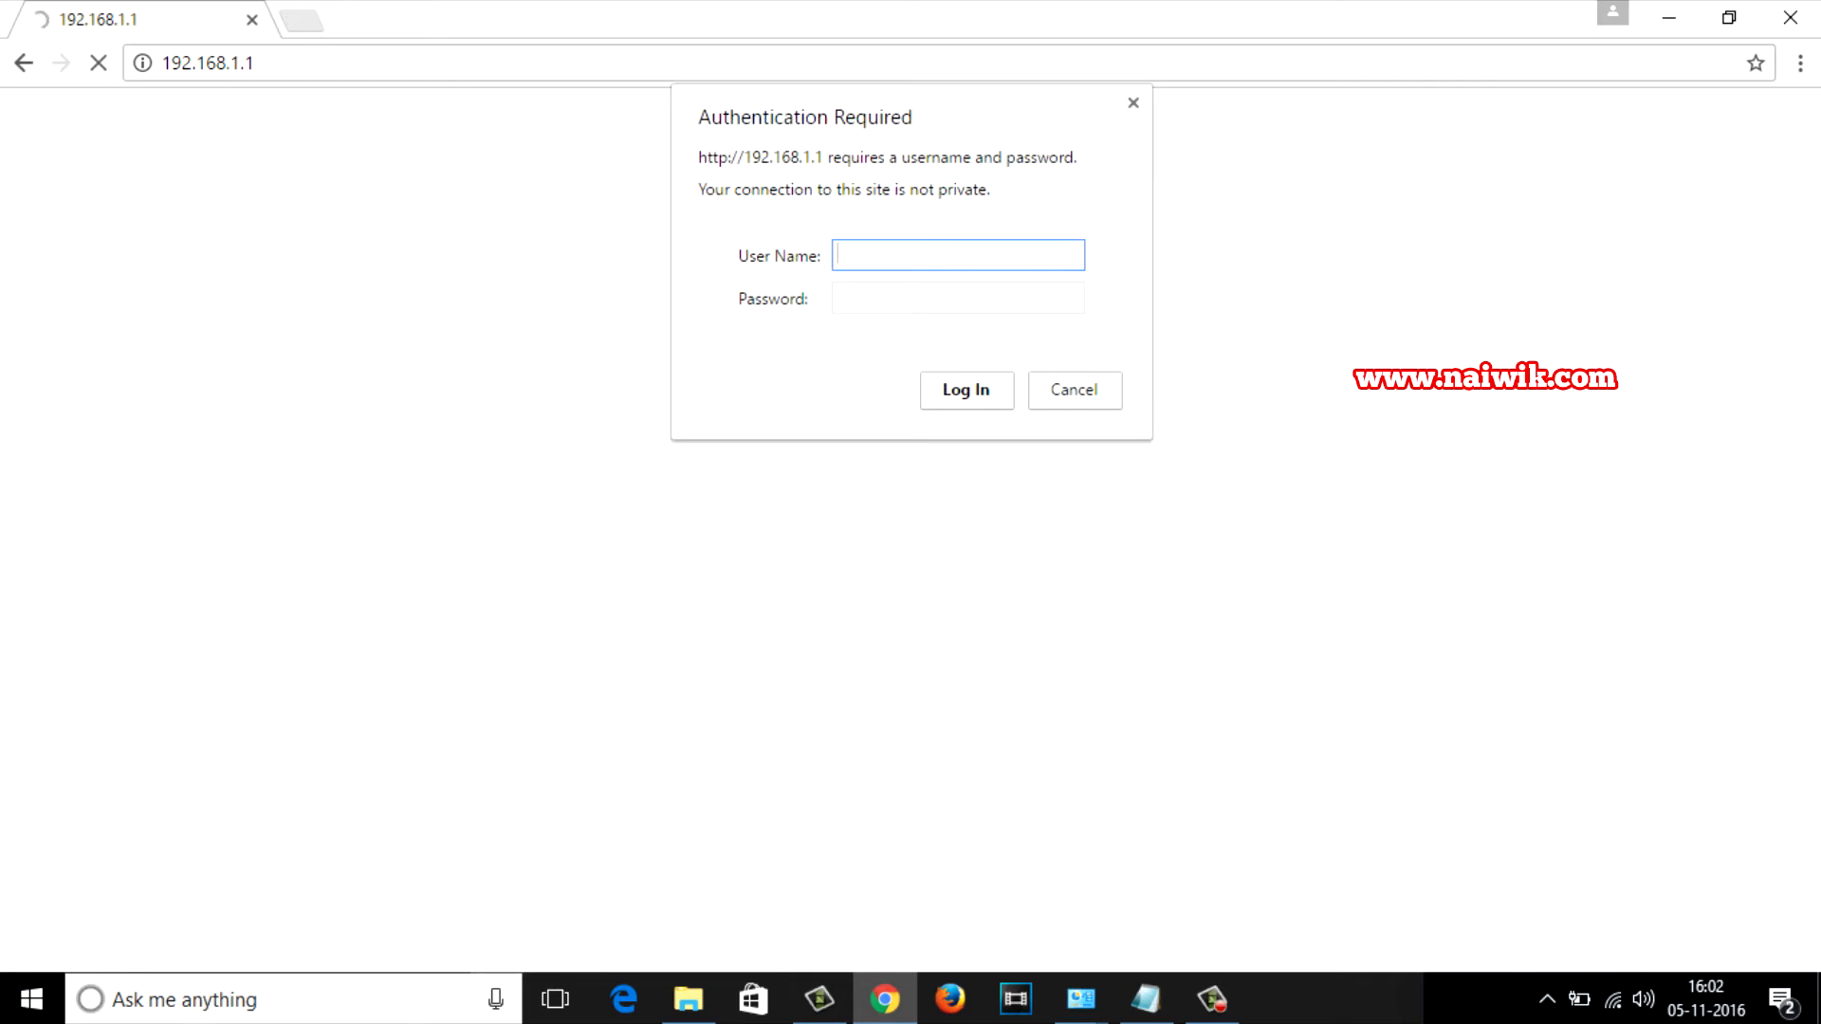
pyautogui.click(956, 254)
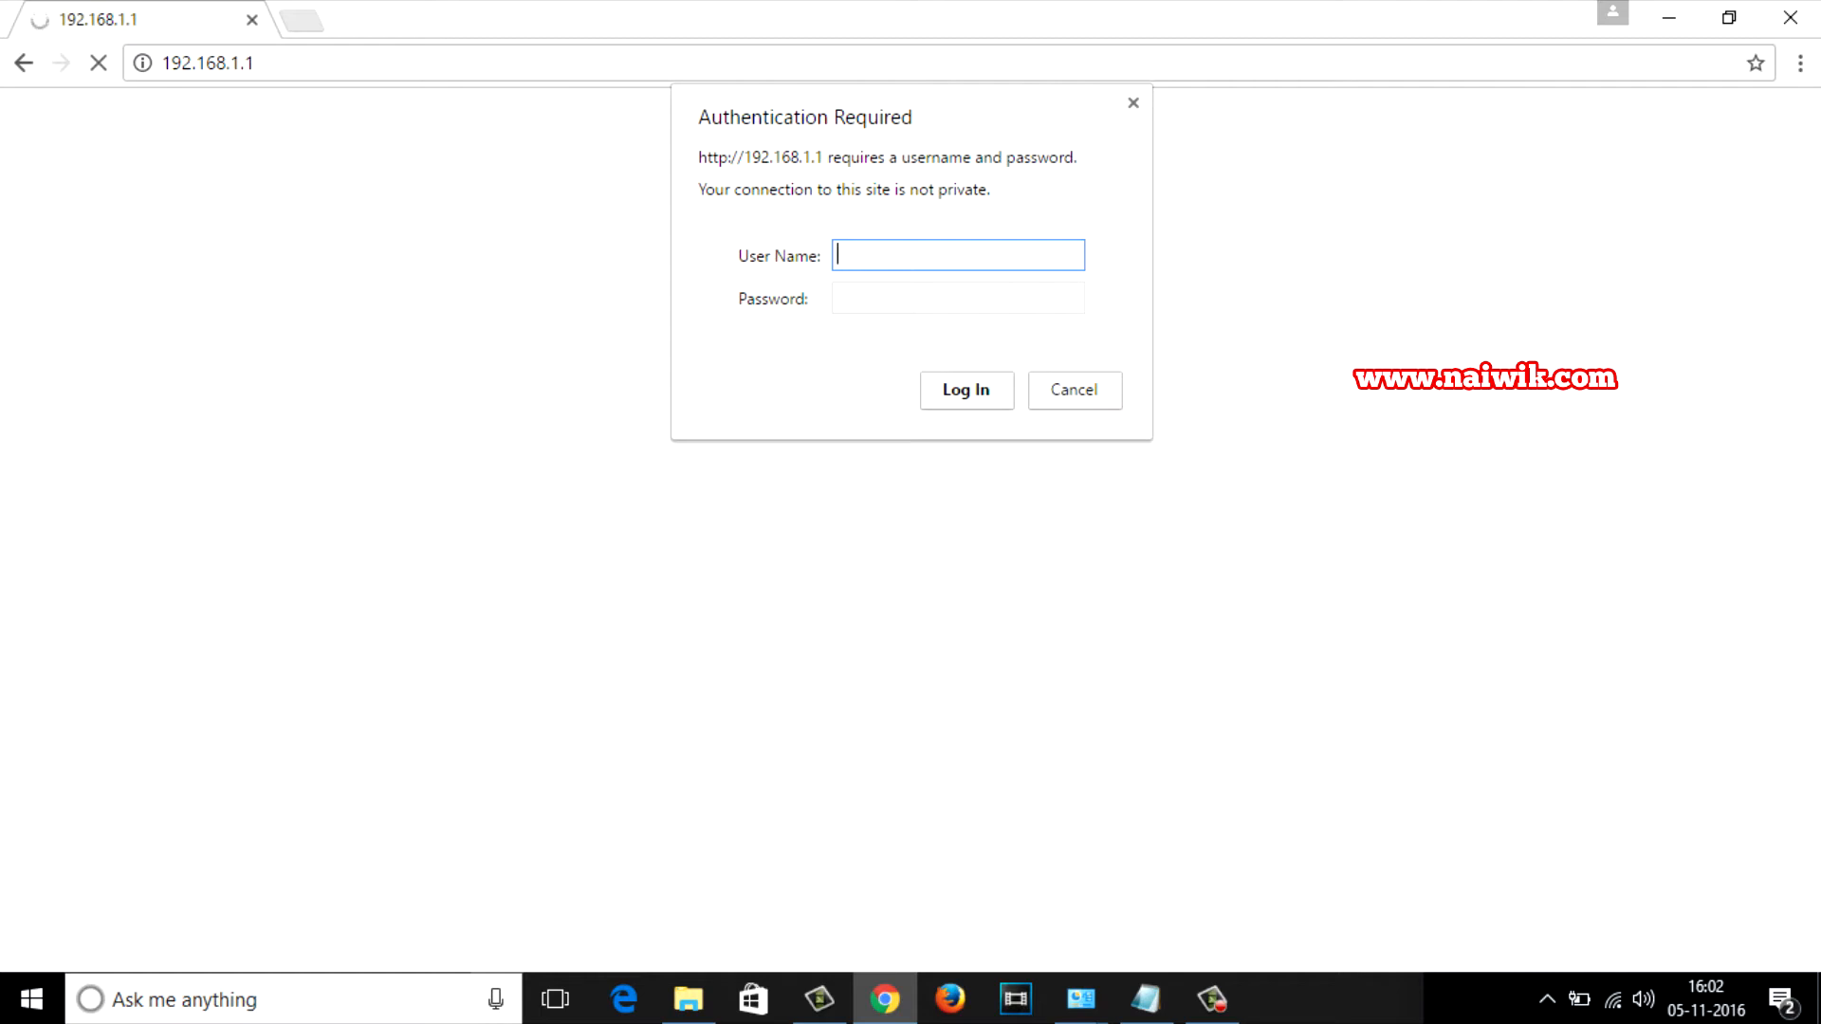
pyautogui.write('admin')
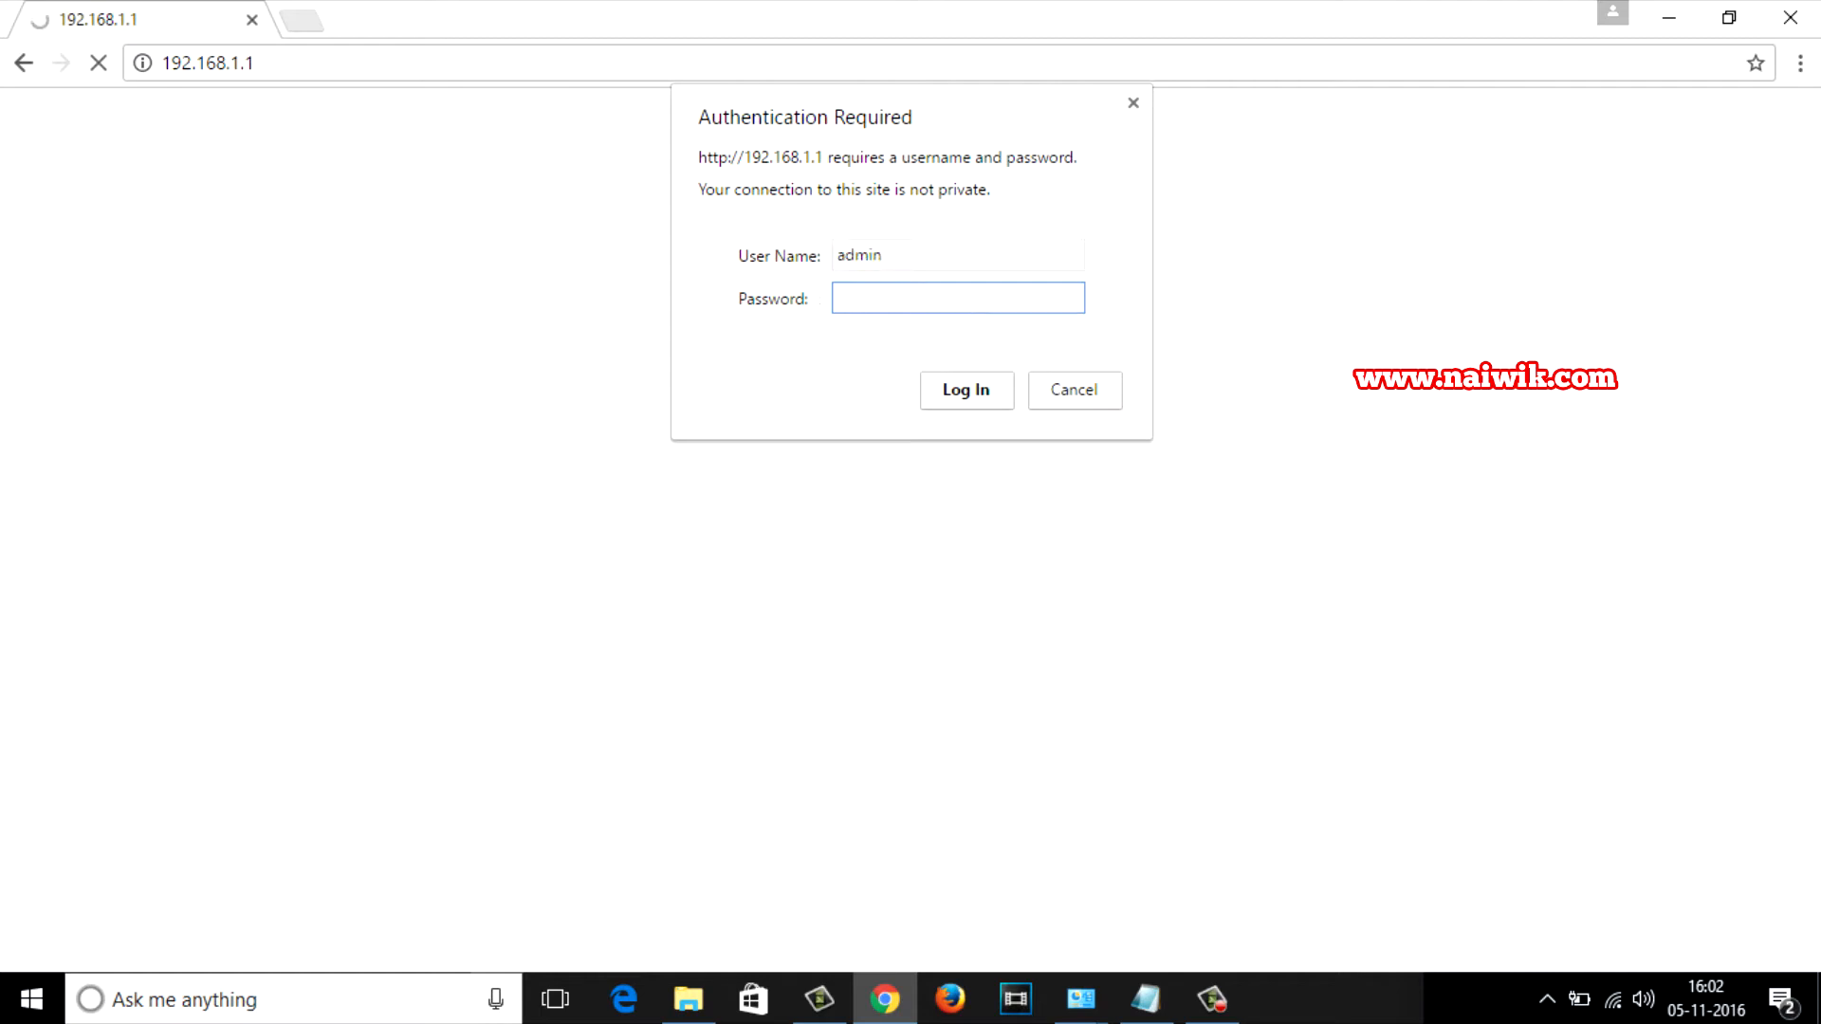
pyautogui.click(957, 298)
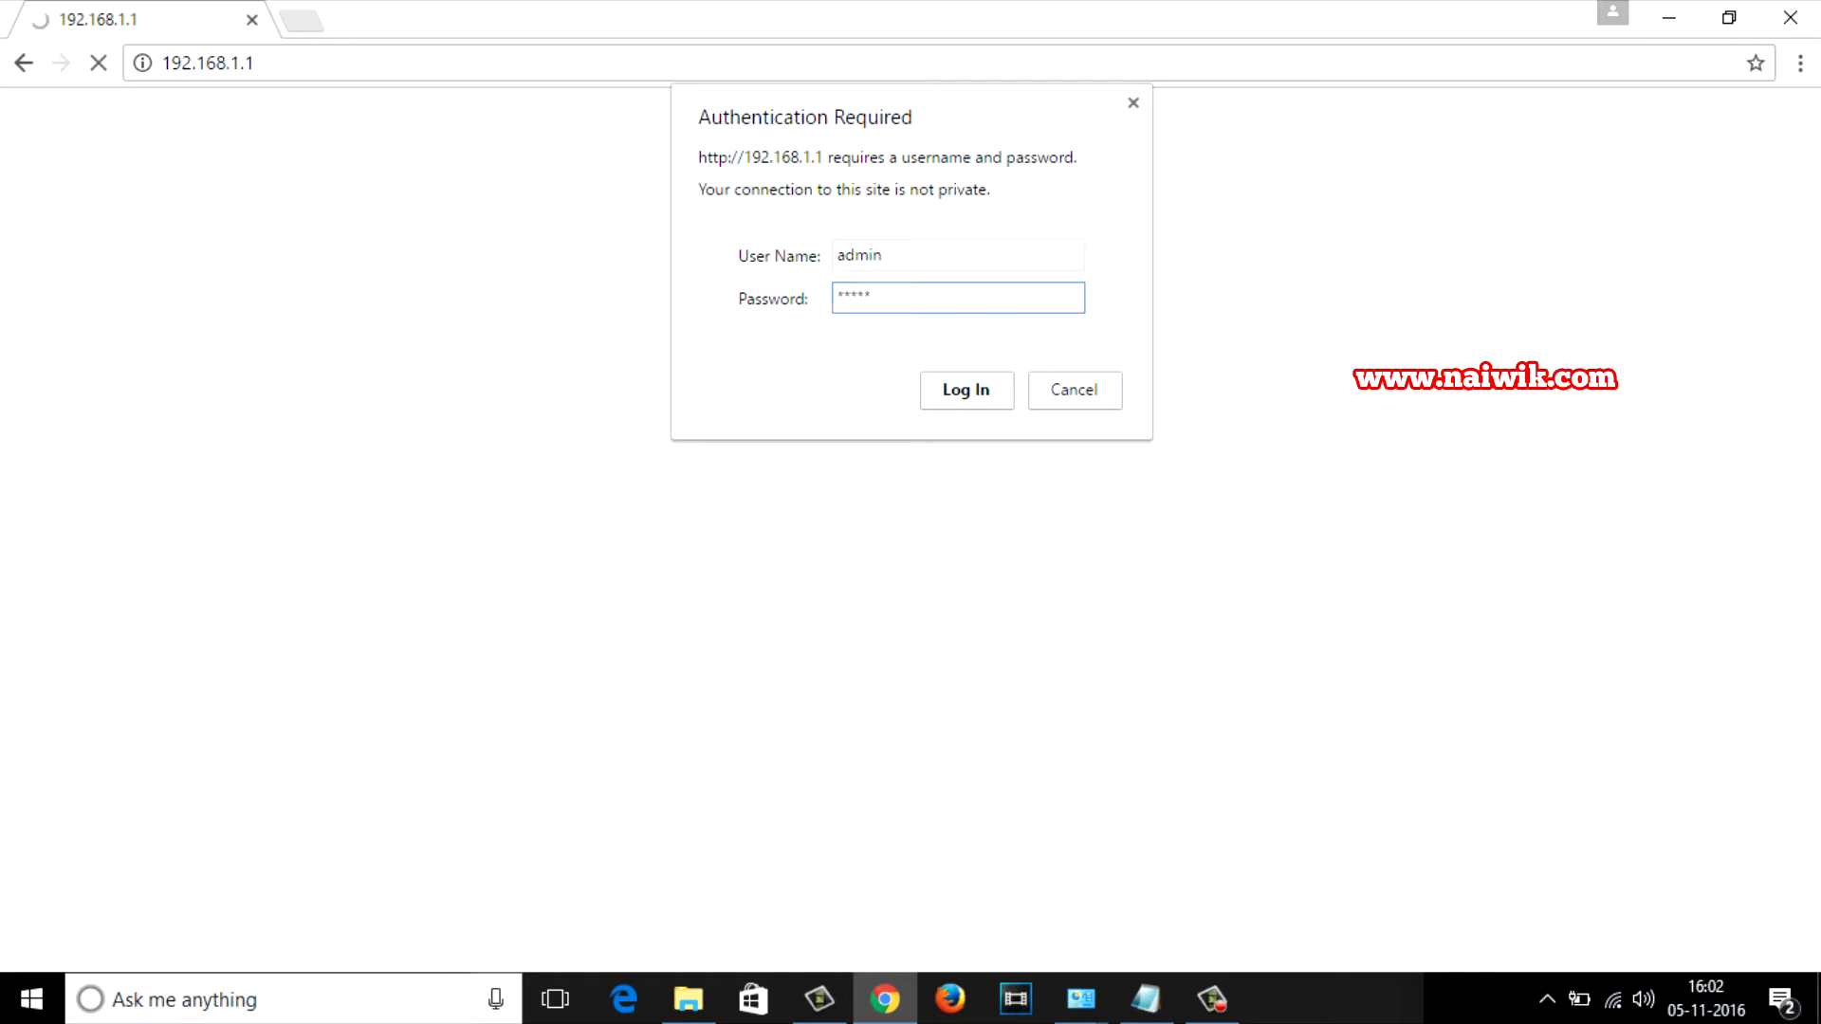
pyautogui.click(967, 389)
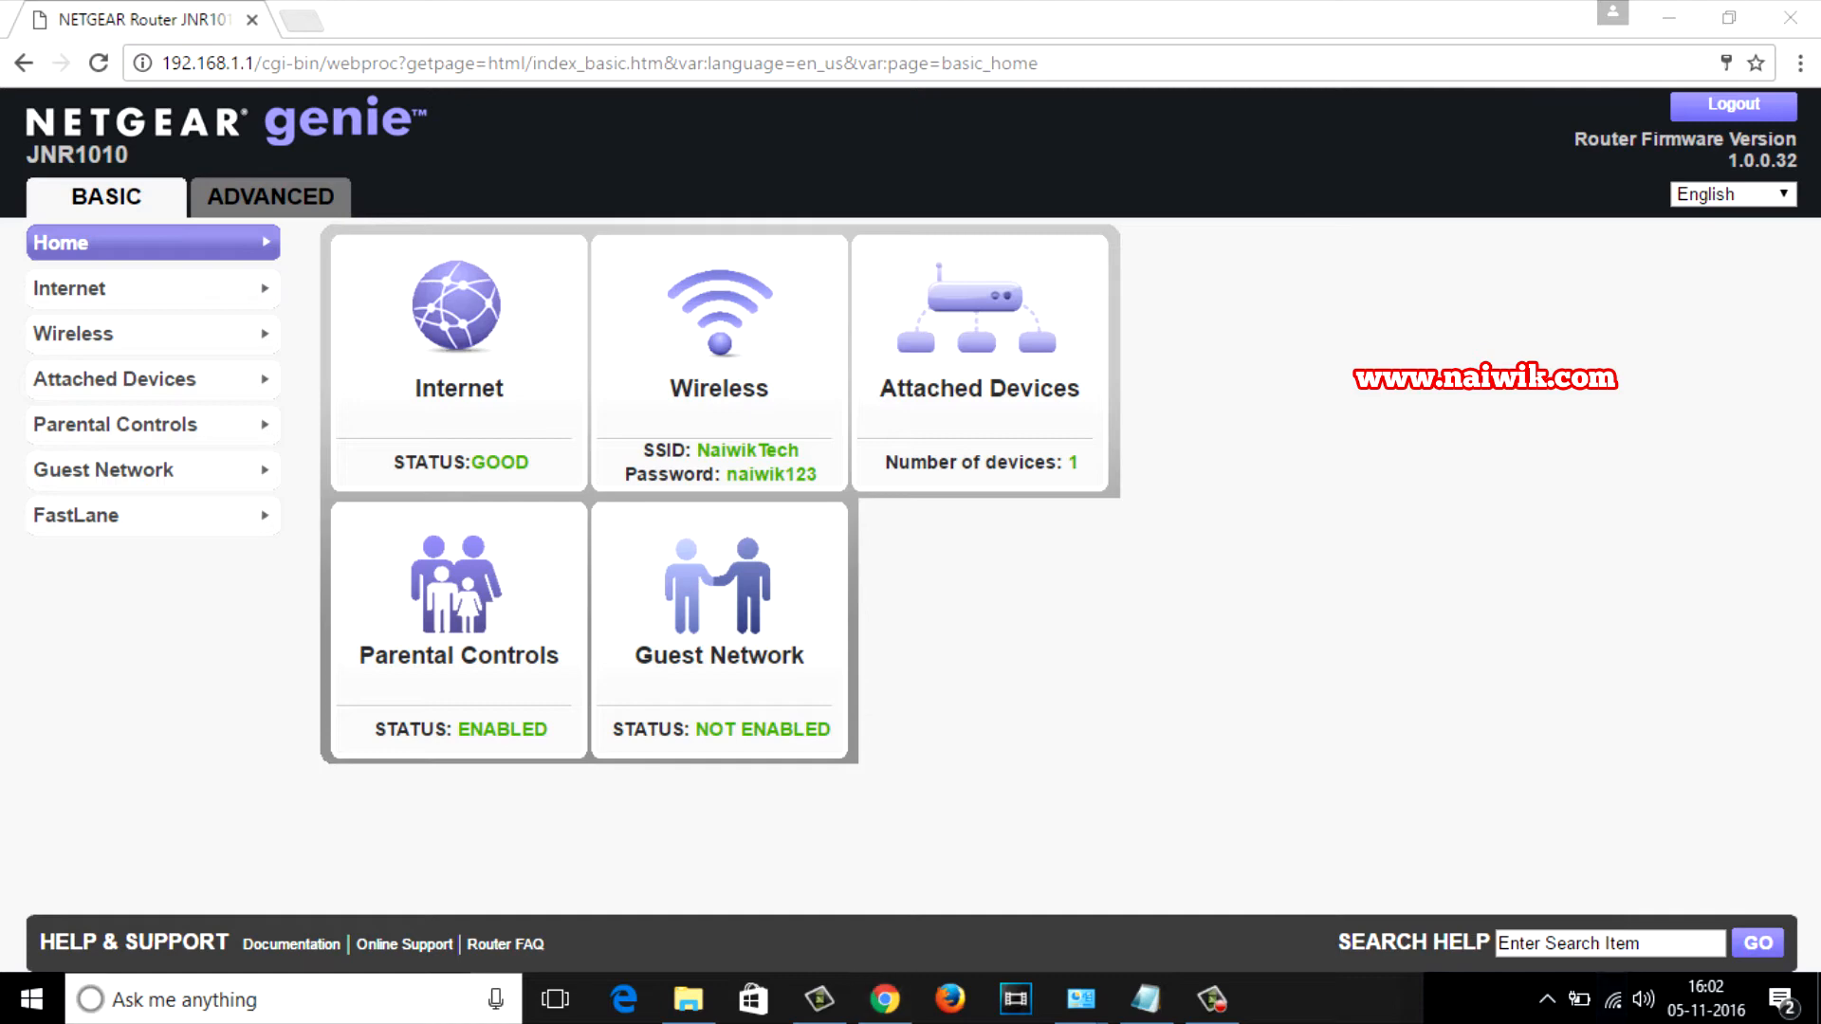
# Step: Open the Wireless Settings page from the BASIC menu in NETGEAR genie
pyautogui.click(1612, 999)
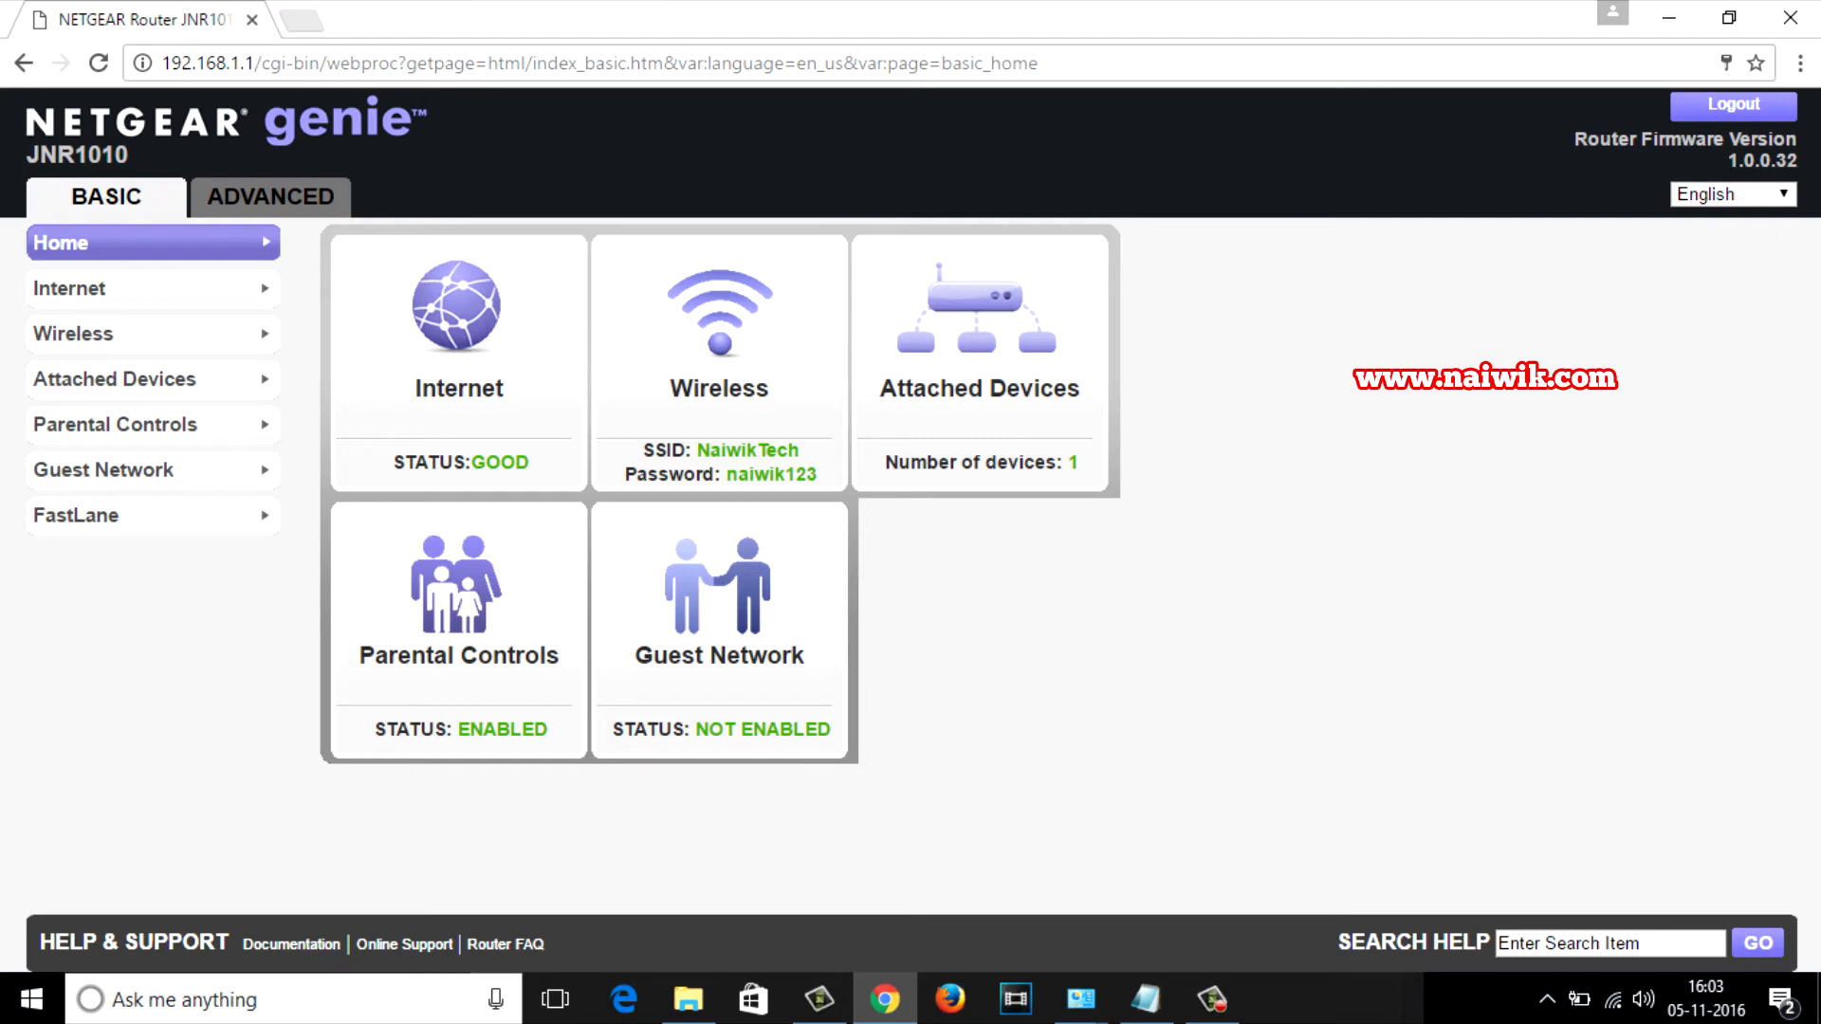
pyautogui.click(73, 333)
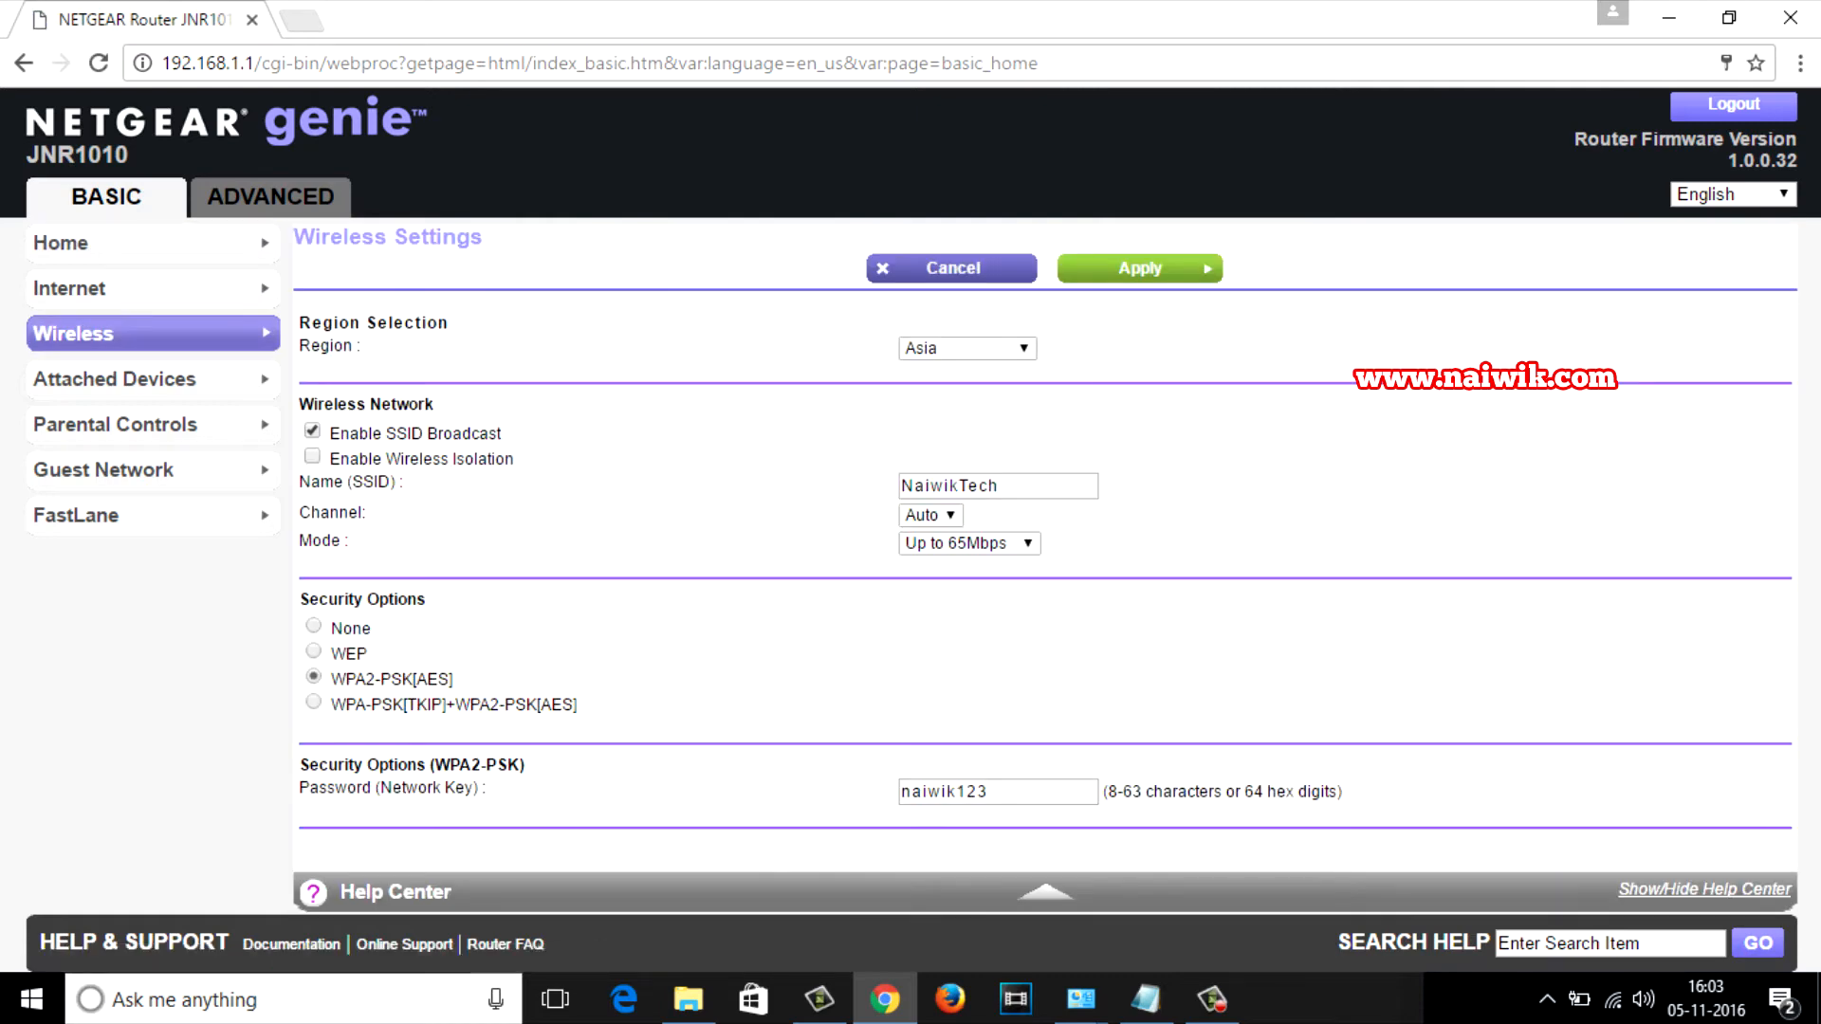
# Step: Disable SSID broadcast, rename the network from NaiwikTech to 'arjun', and apply
pyautogui.doubleClick(413, 433)
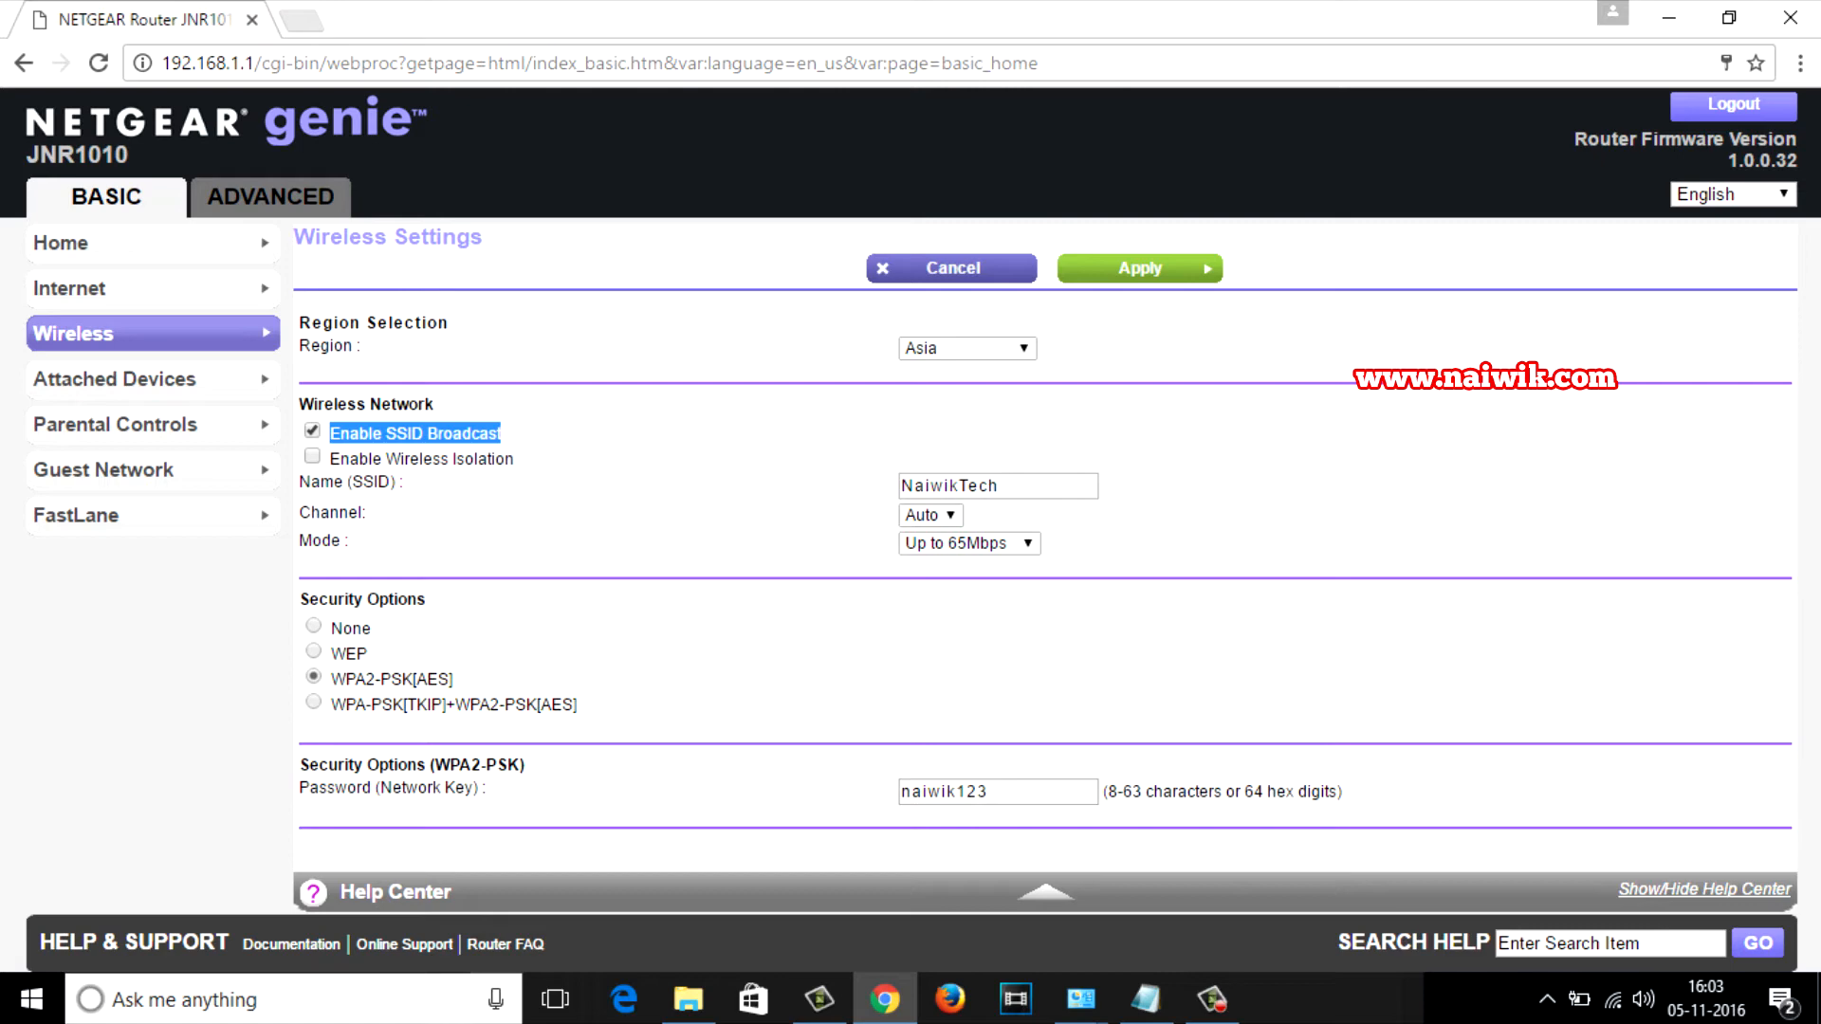
pyautogui.click(312, 431)
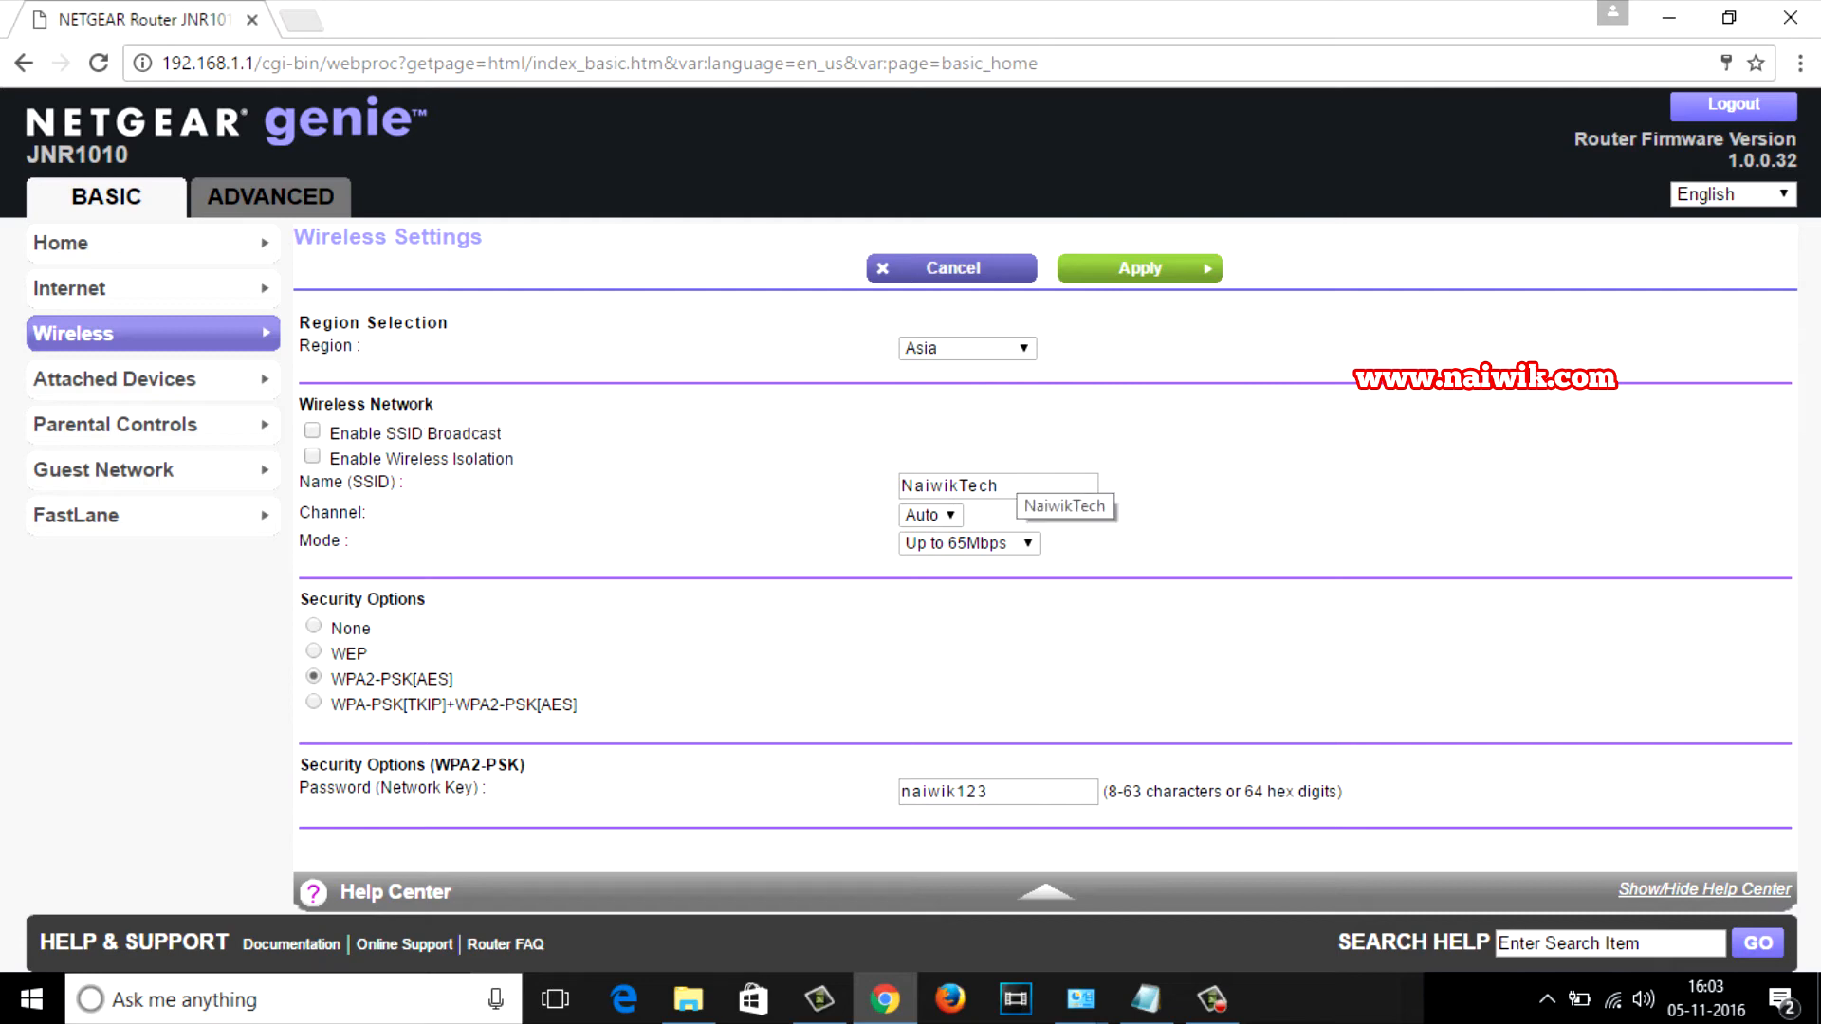
pyautogui.click(994, 485)
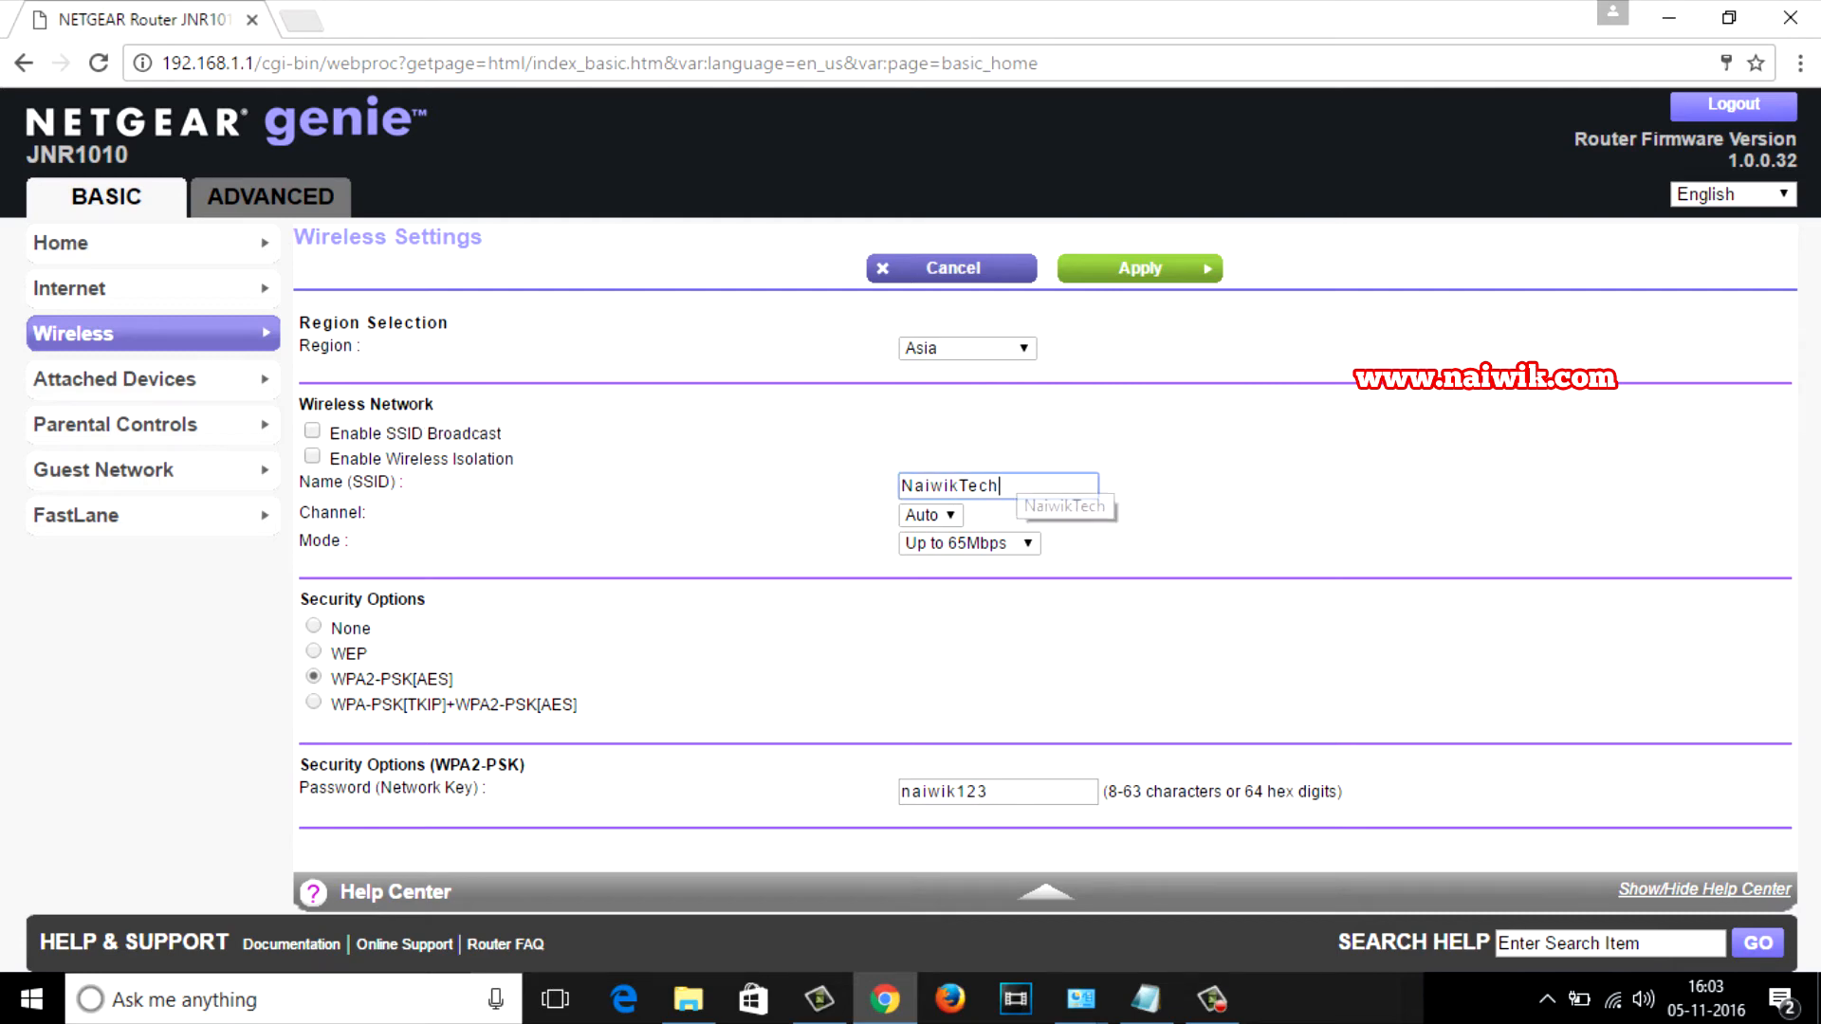
pyautogui.write('arju')
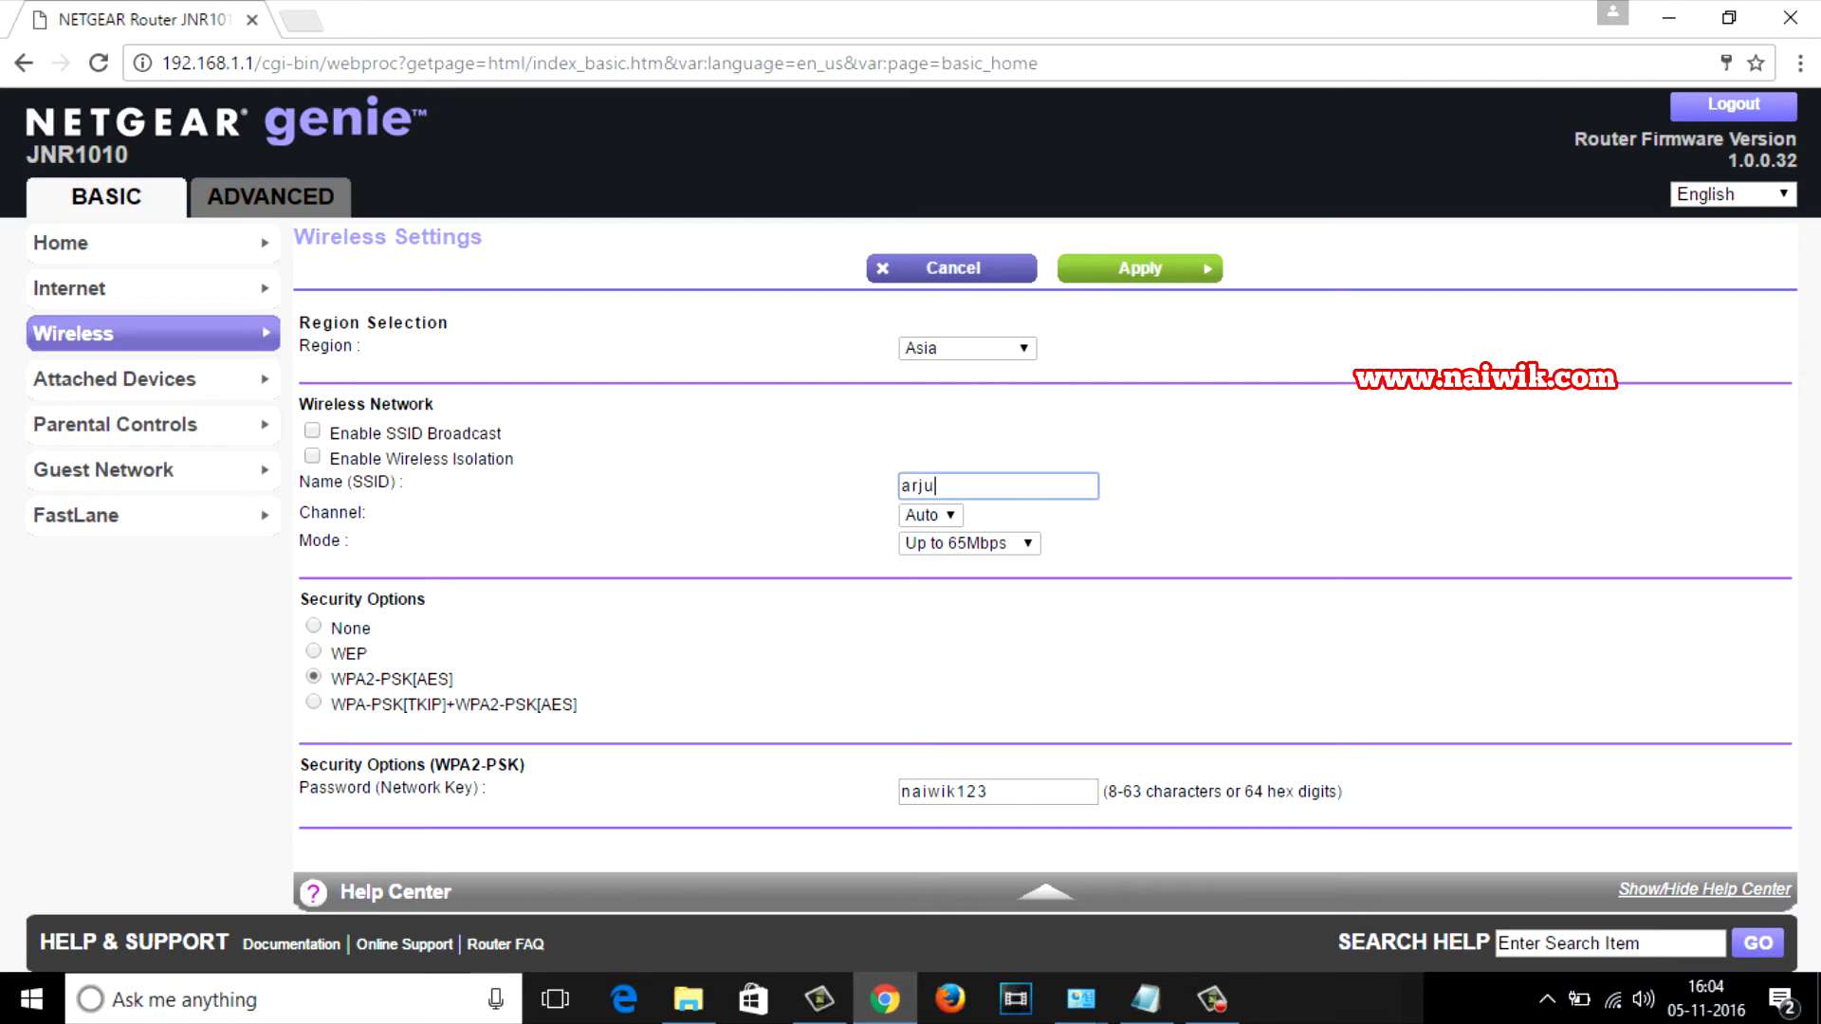
pyautogui.write('n')
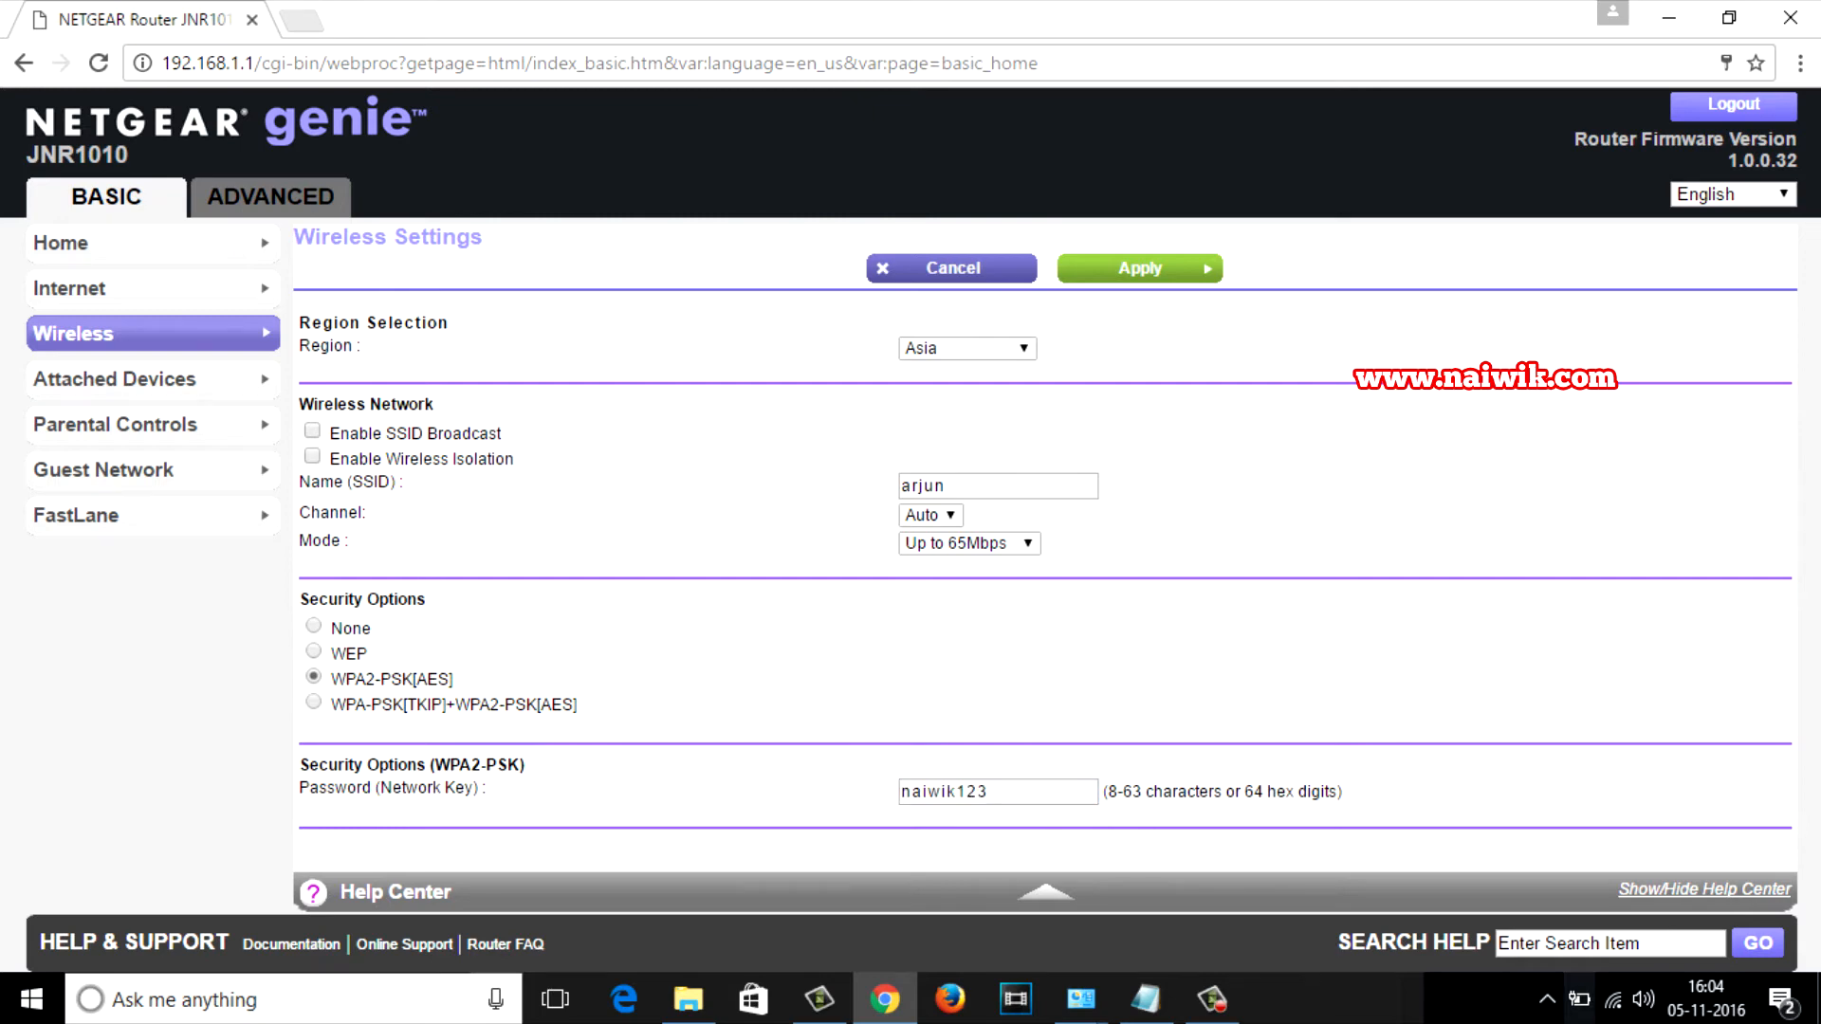
pyautogui.click(1613, 999)
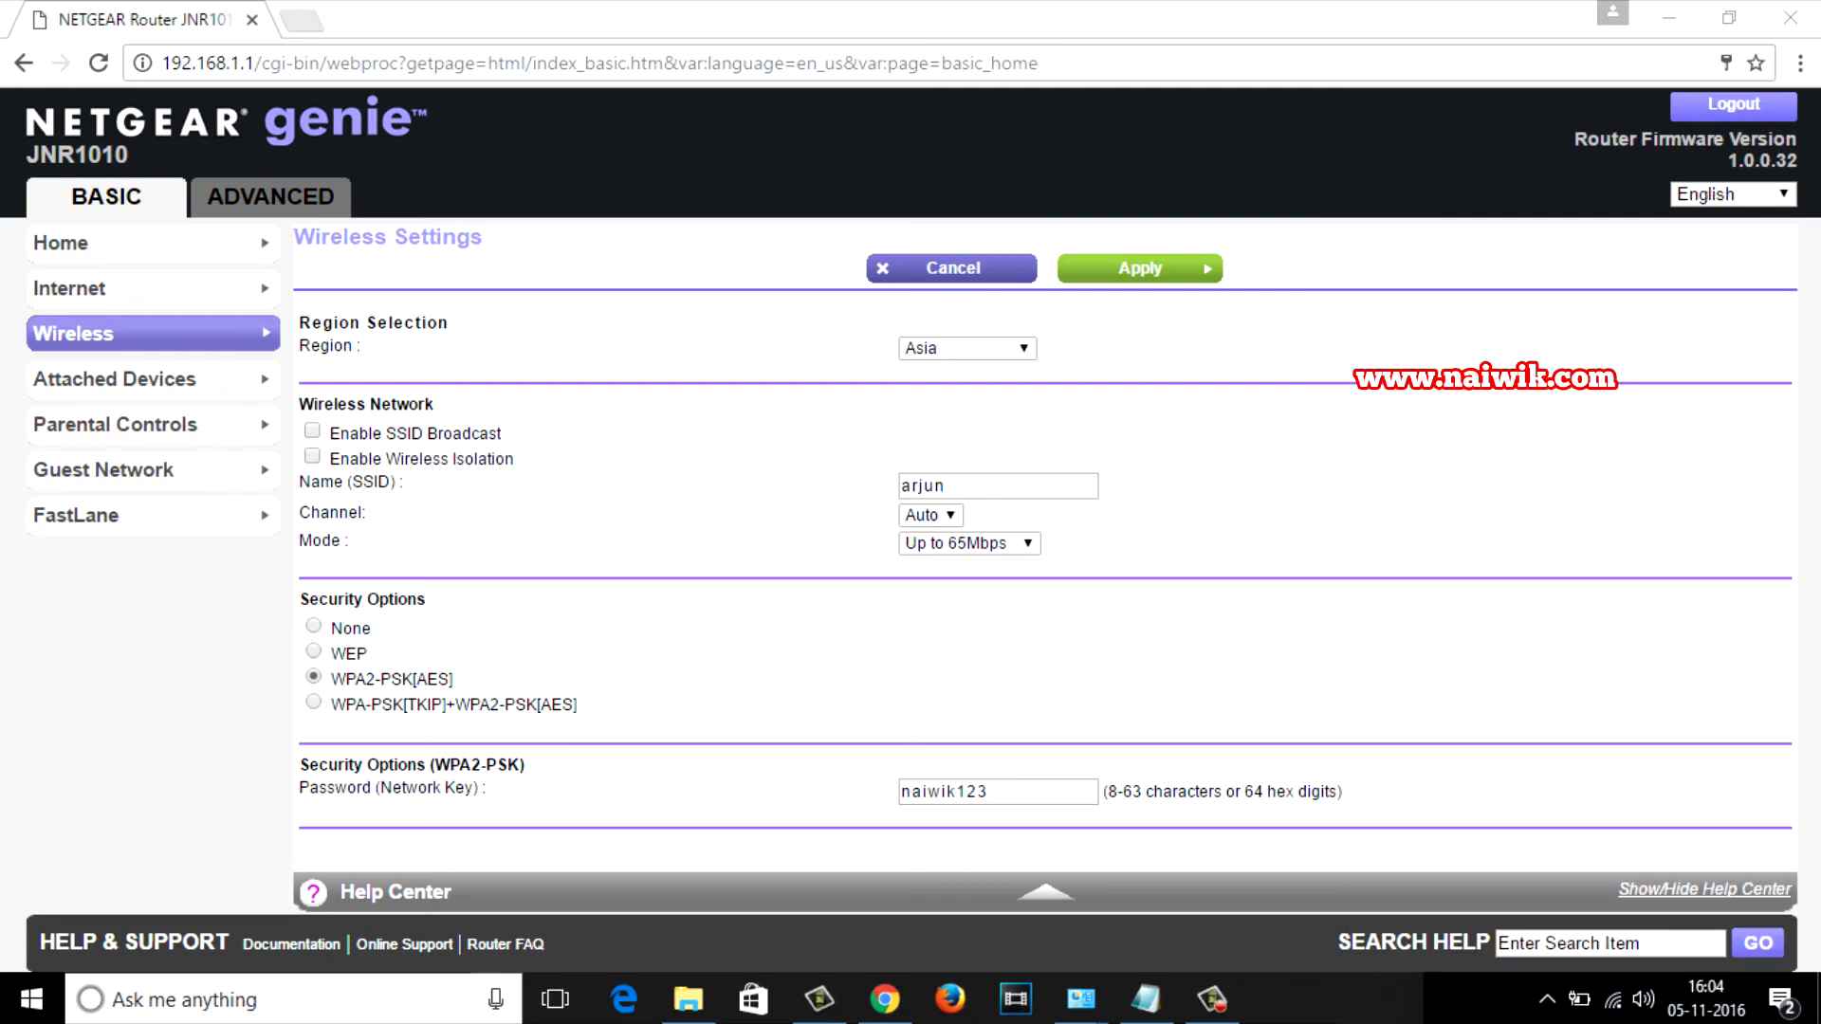
pyautogui.click(1139, 268)
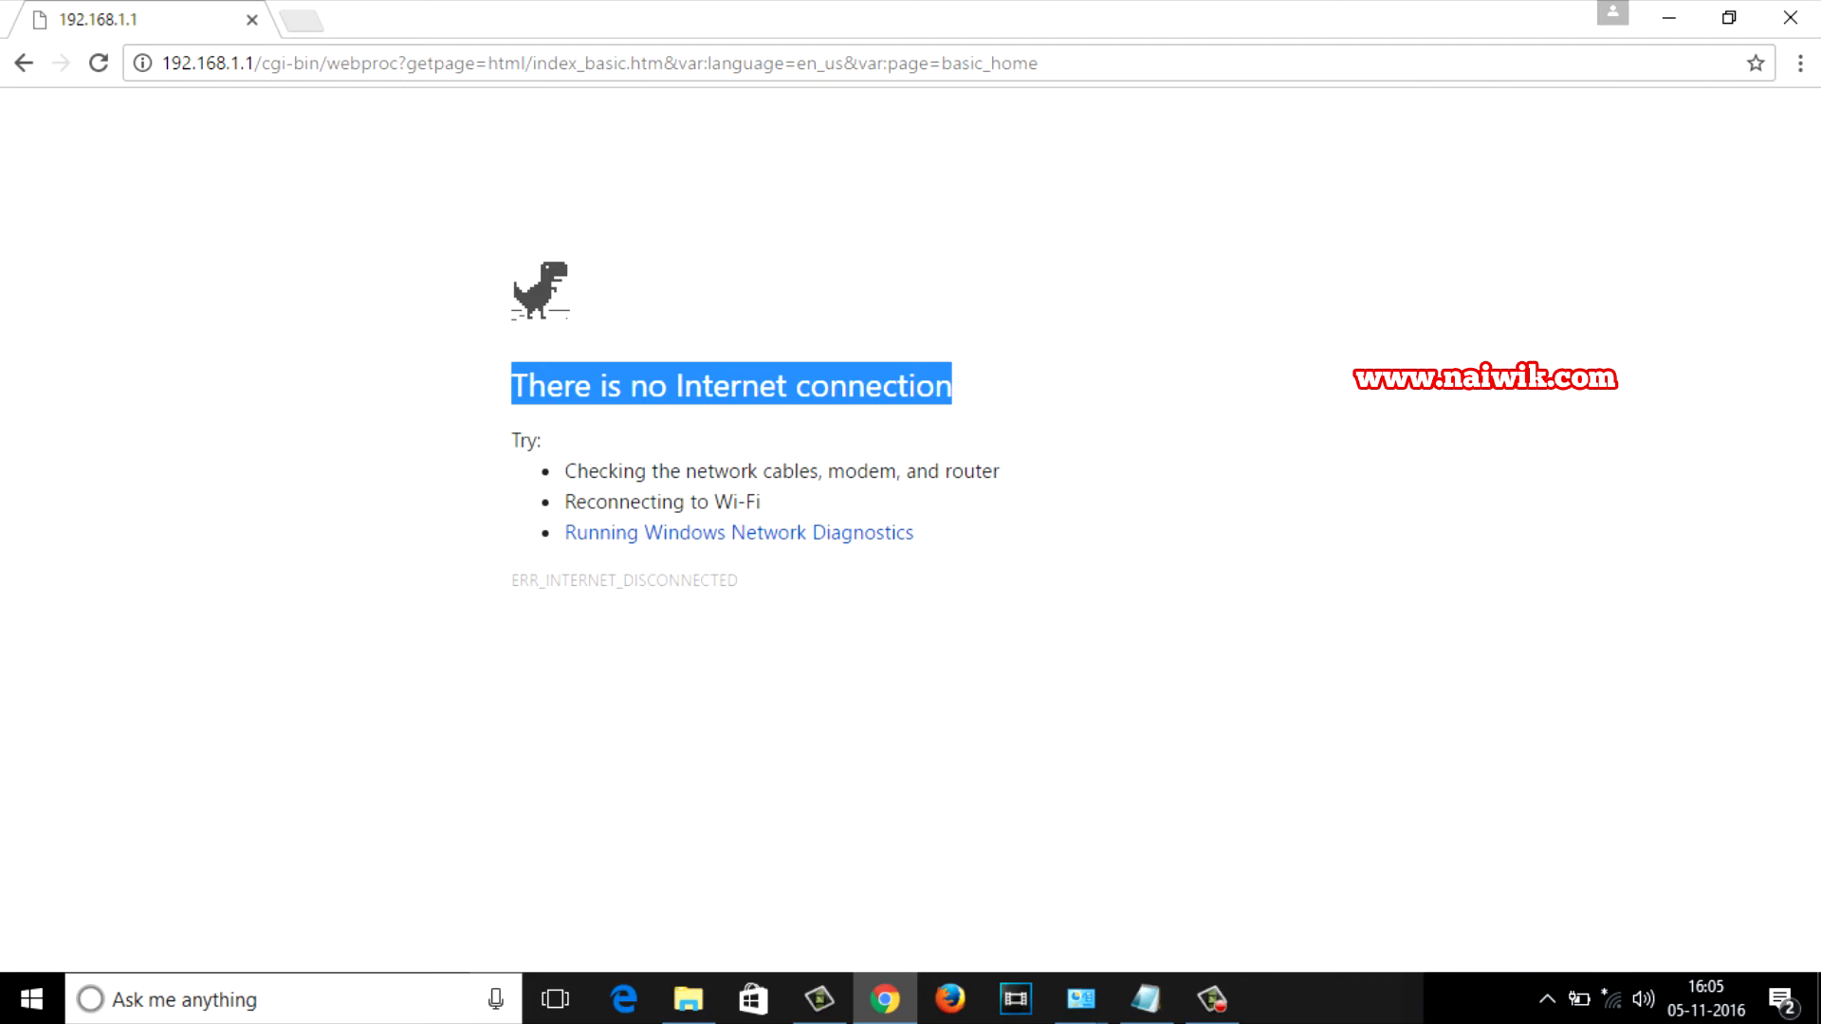
# Step: Open the Windows Wi-Fi network list from the taskbar to reach Hidden Network
pyautogui.click(1611, 999)
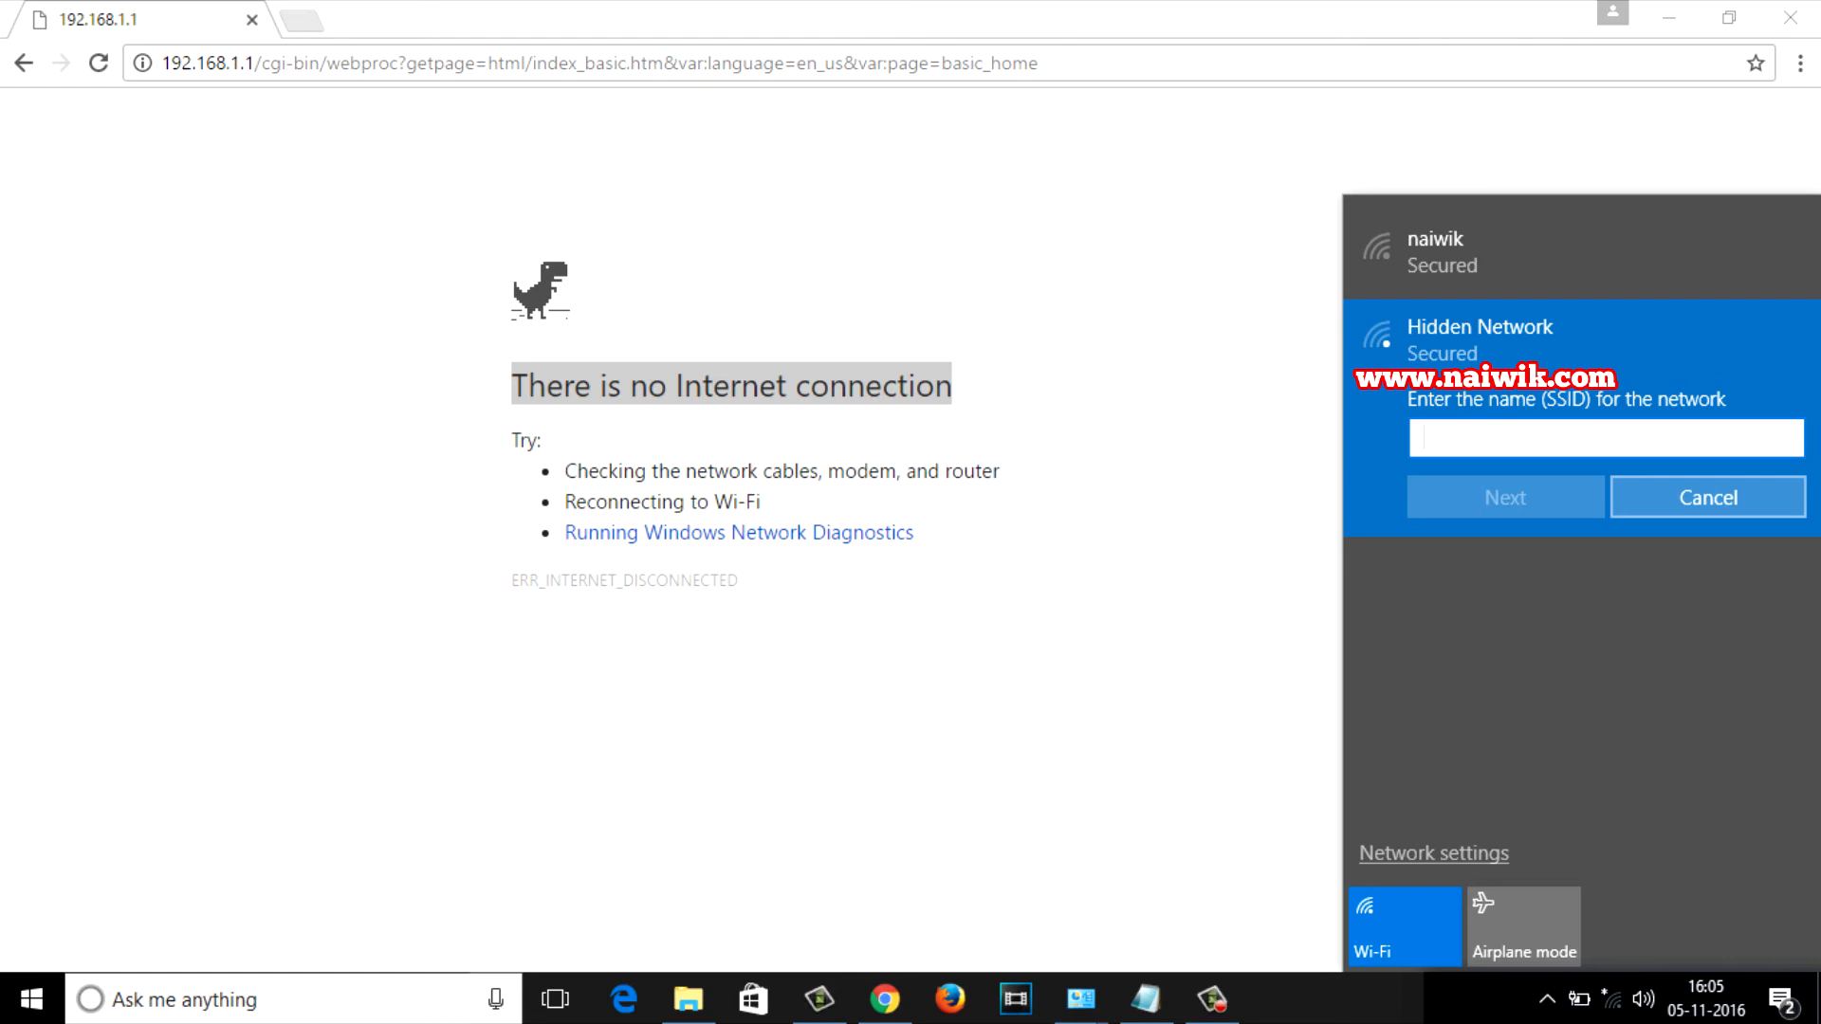
# Step: Connect to the hidden network 'arjun' with its security key, then reload the router page
pyautogui.write('arjun')
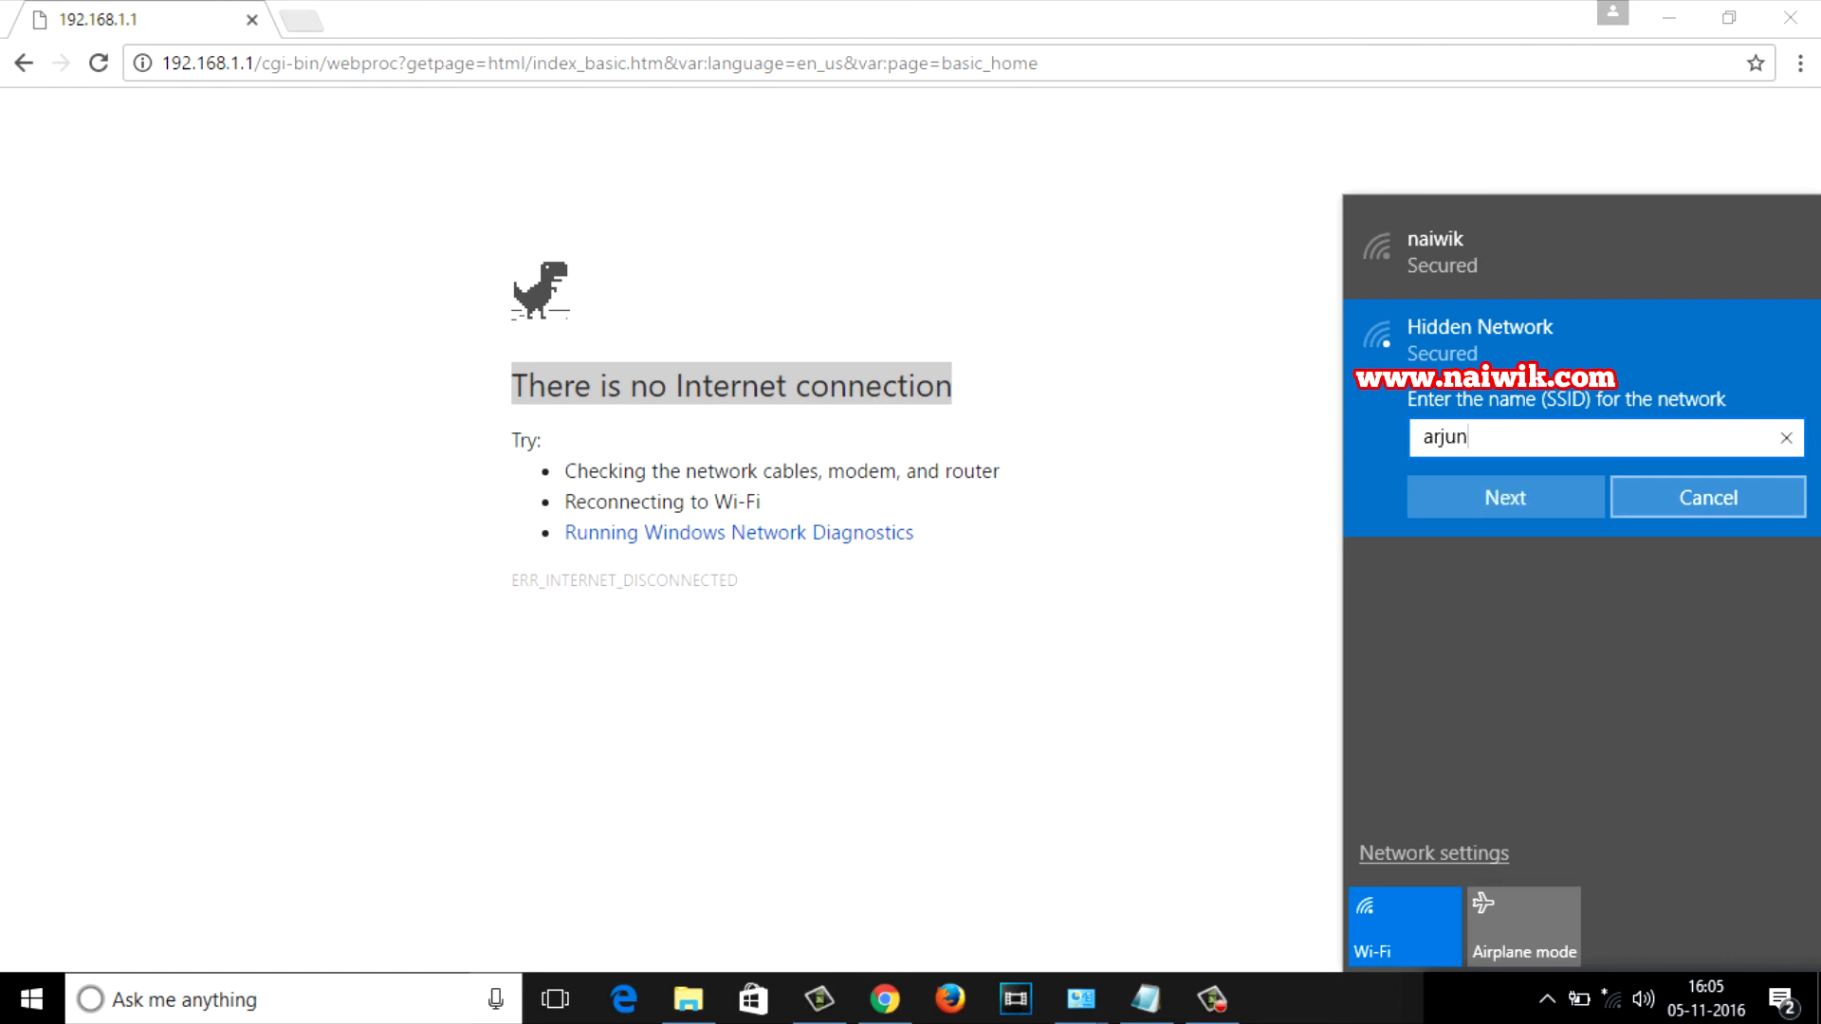
pyautogui.click(1504, 497)
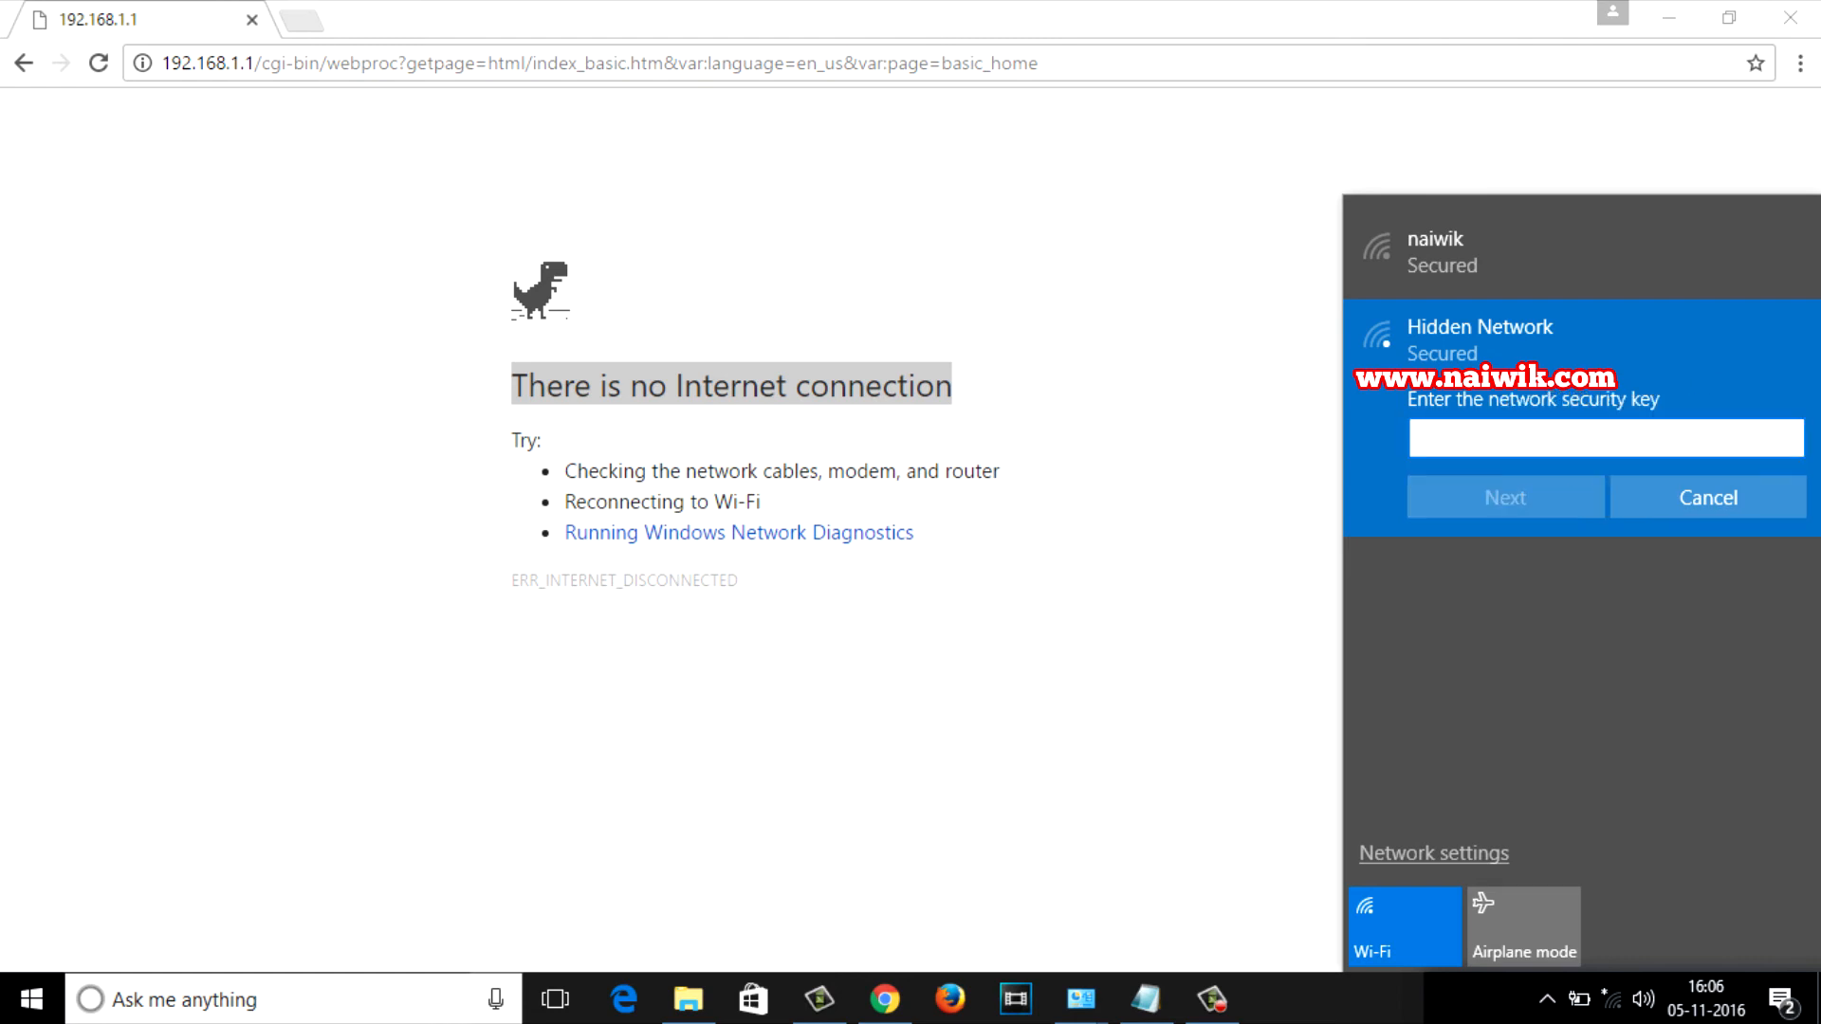
pyautogui.write('••')
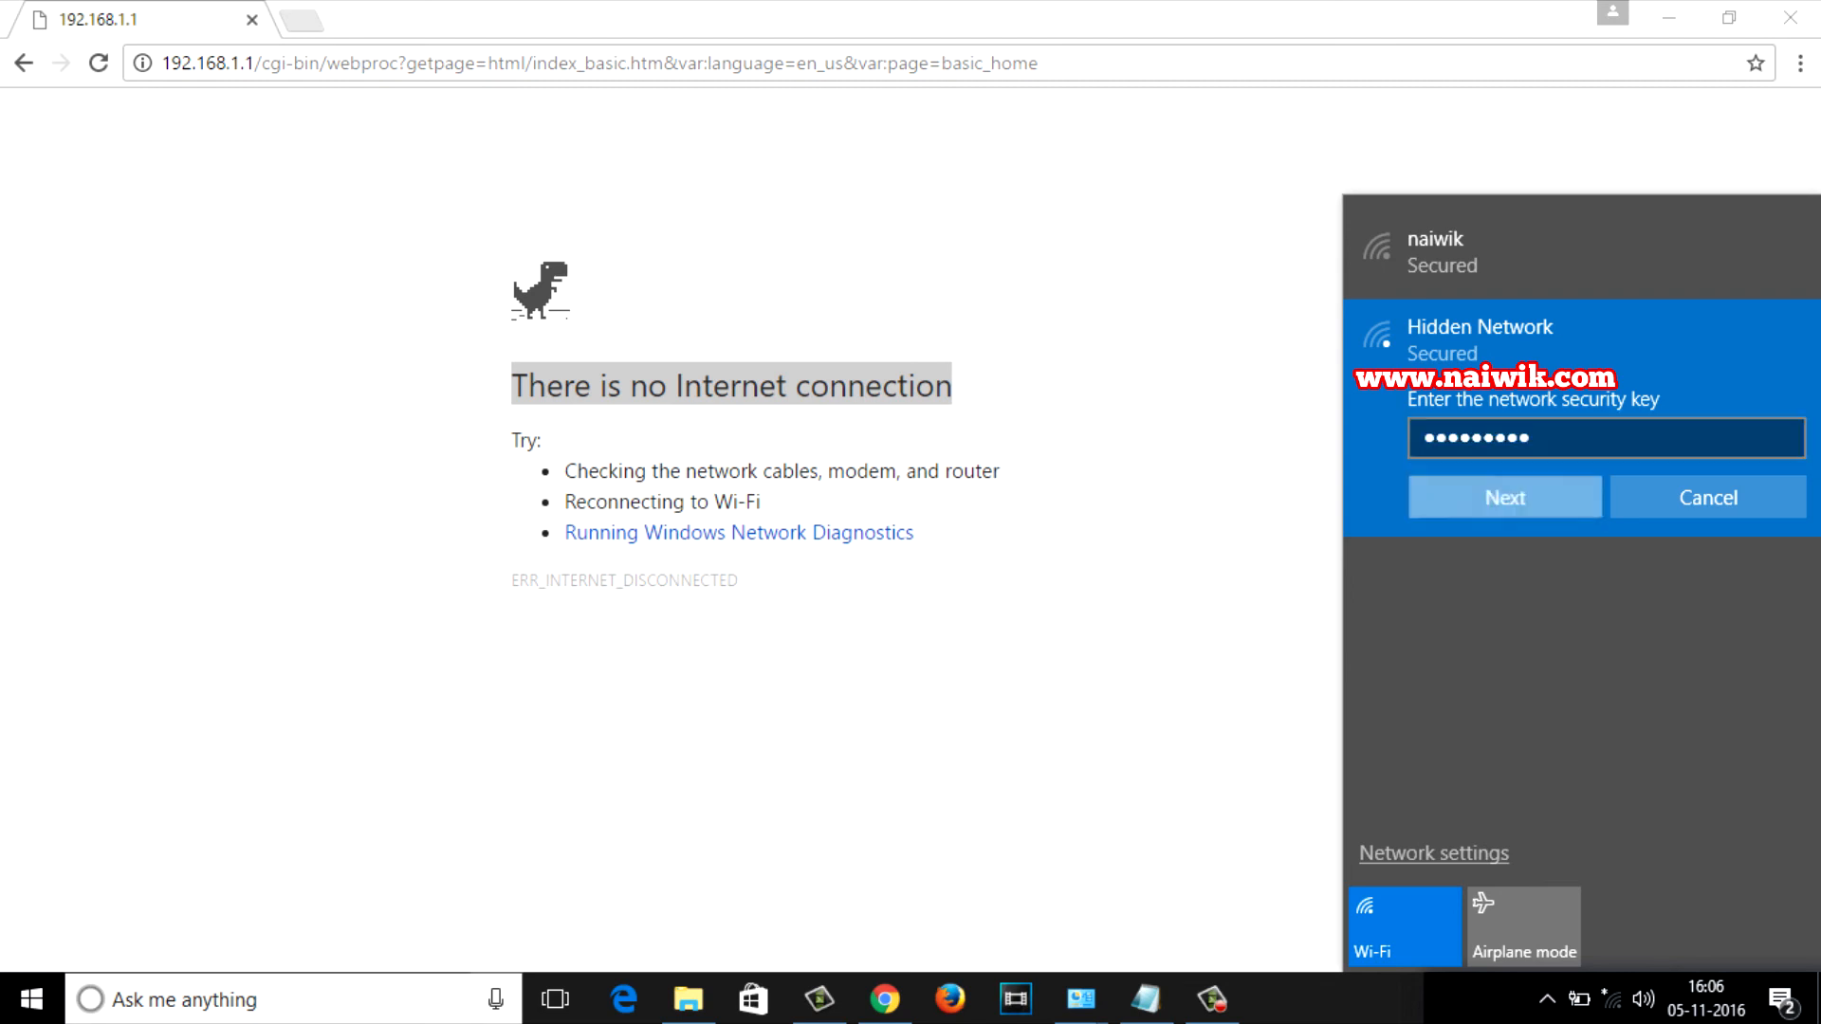
pyautogui.click(1503, 497)
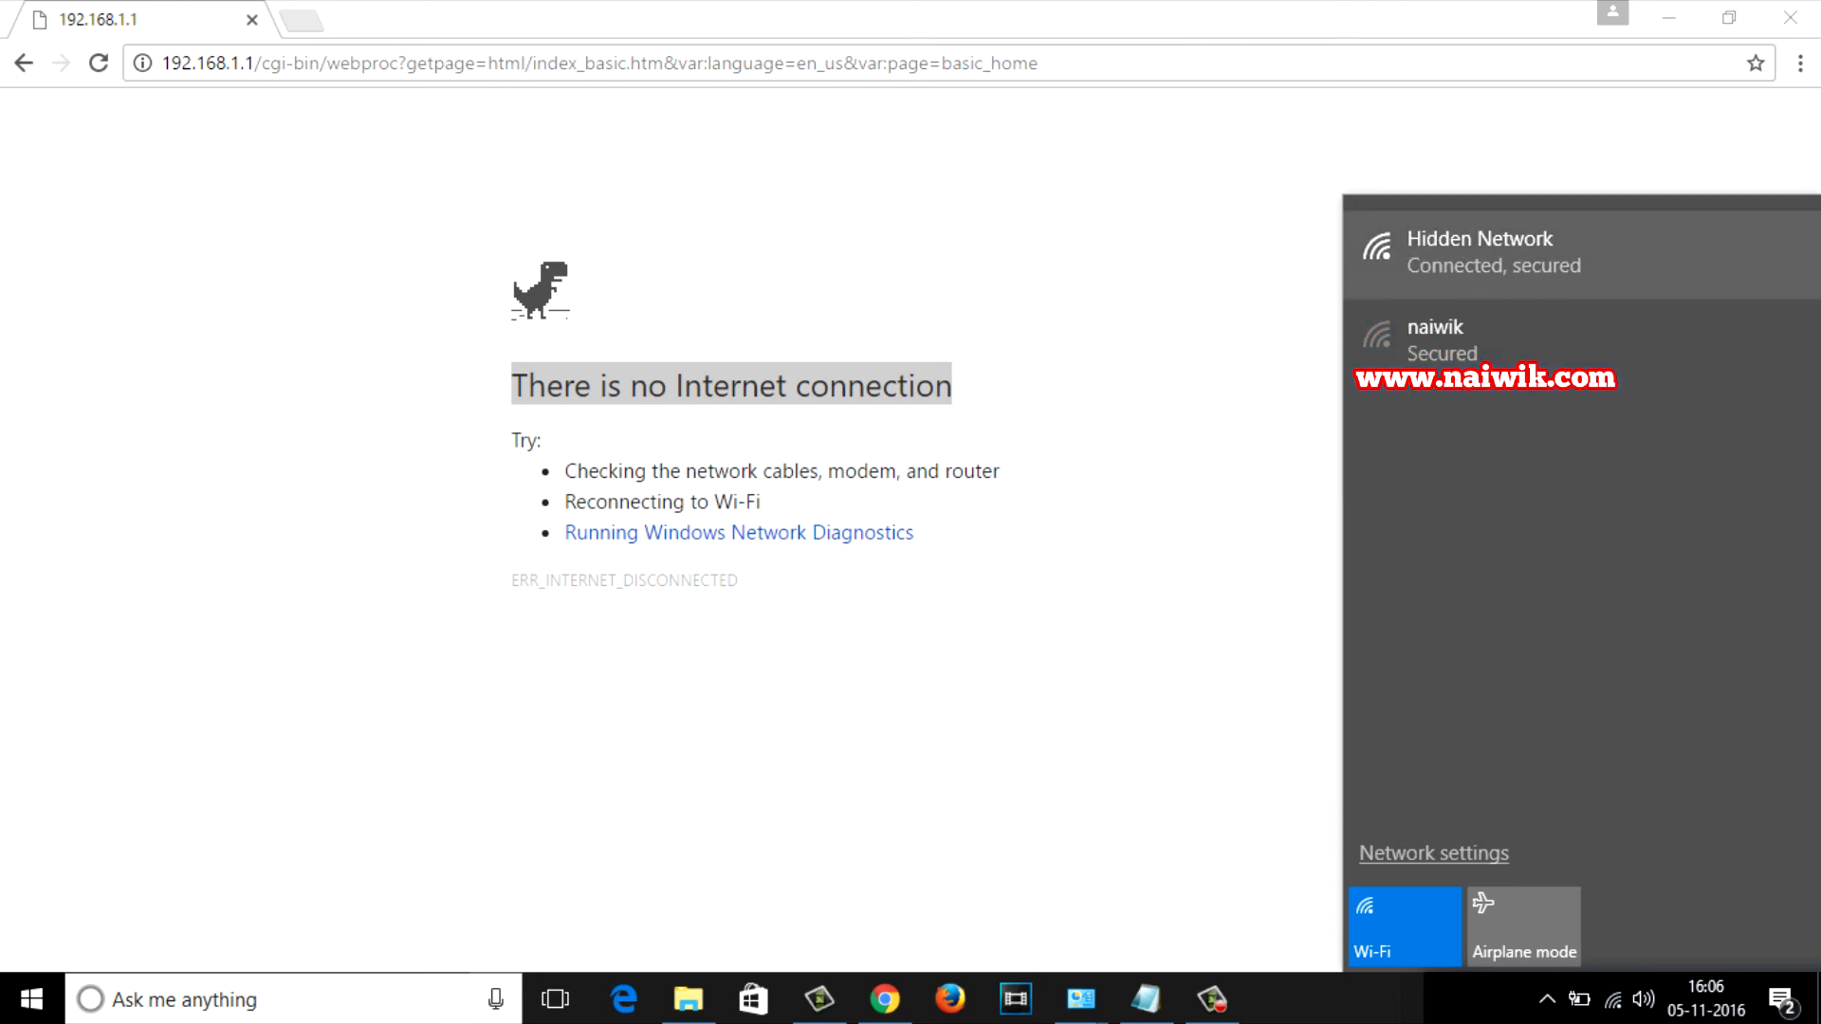
pyautogui.click(99, 63)
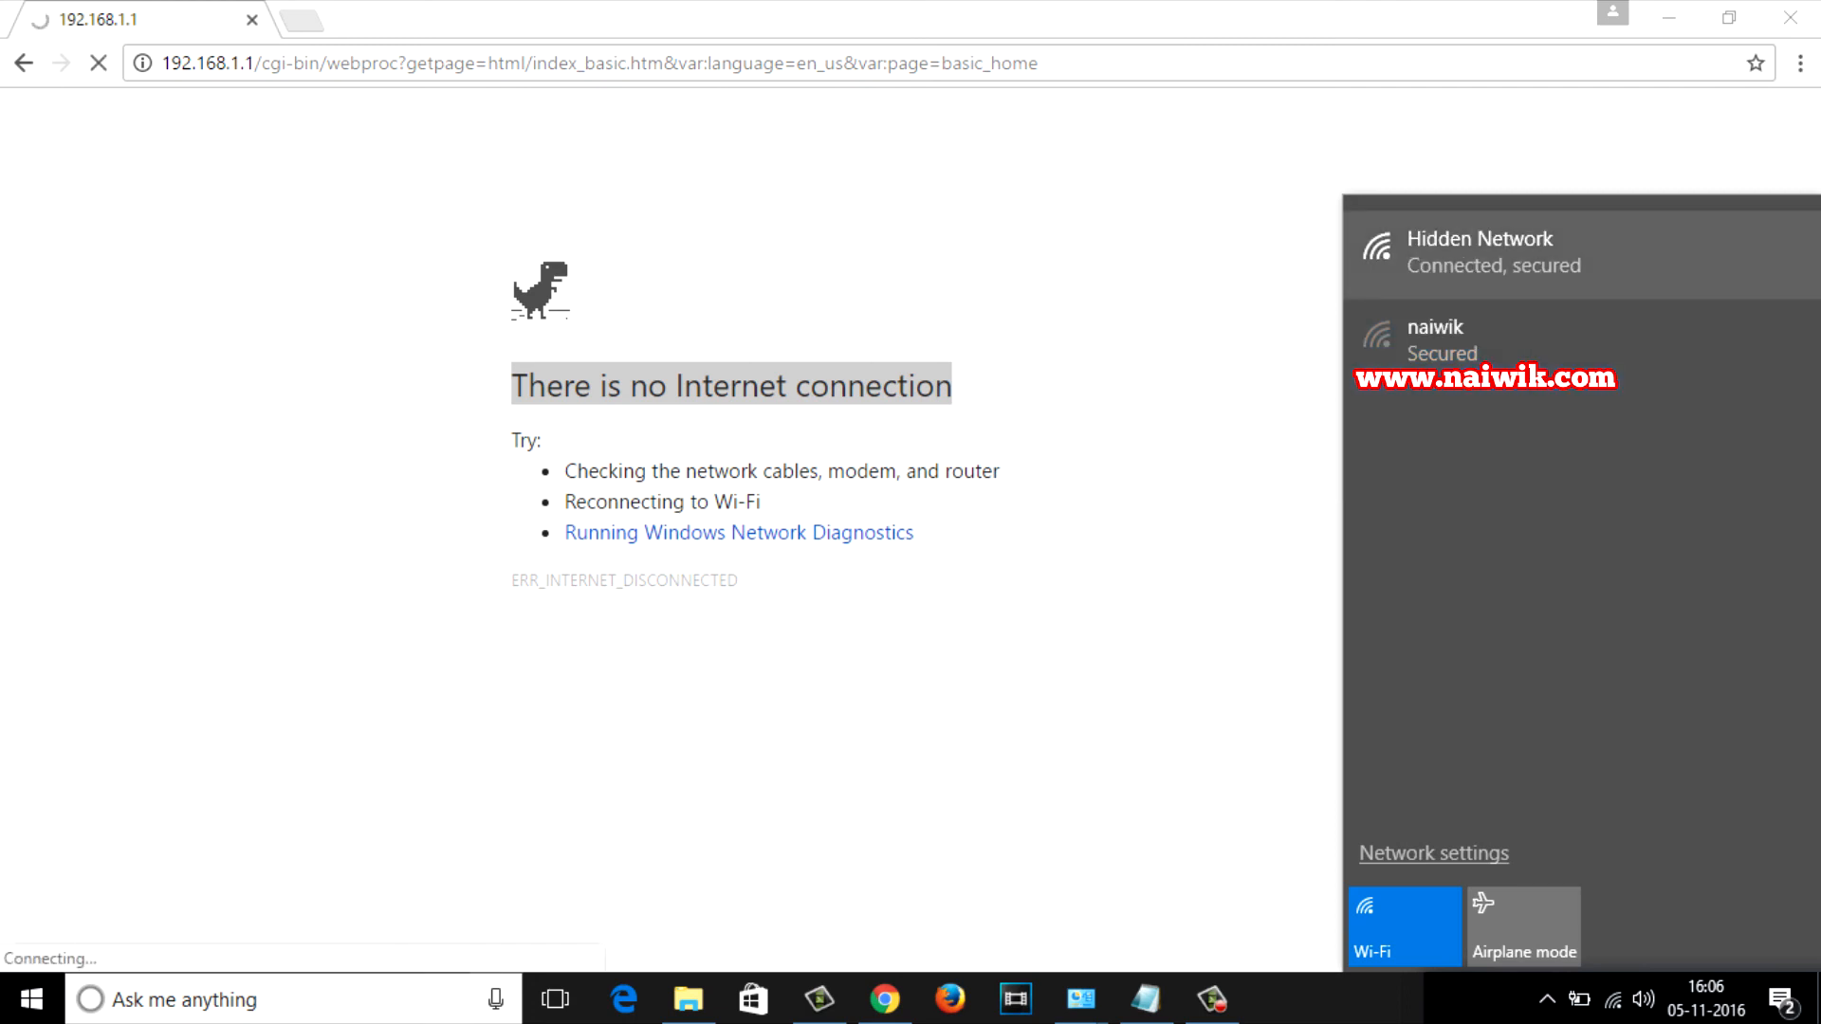